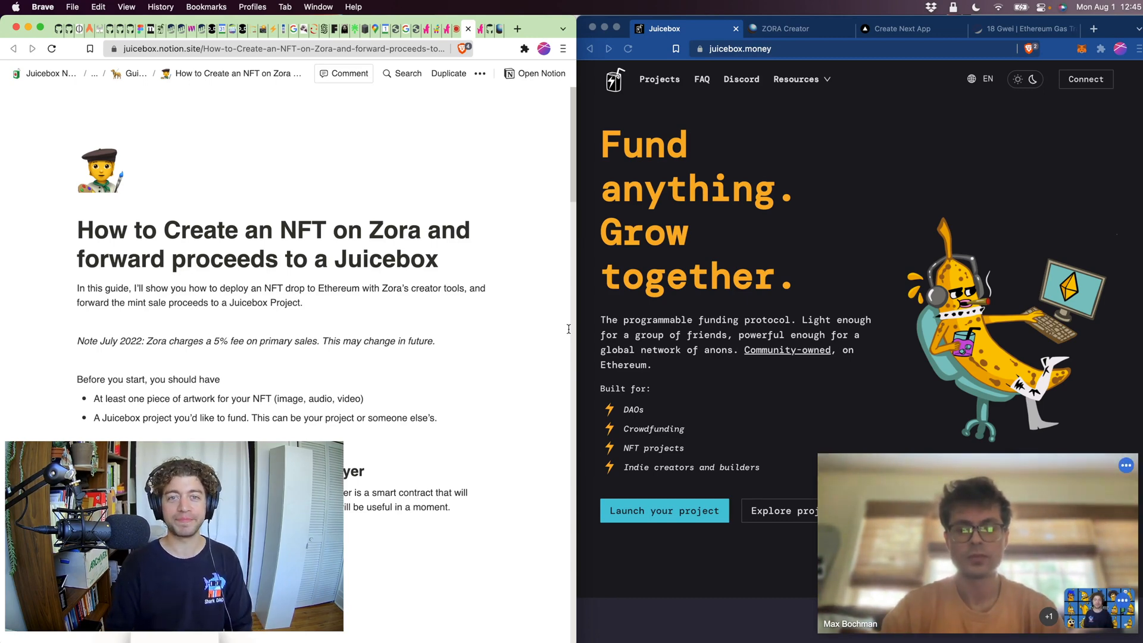
{"action": "mouse_move", "coordinate": [553, 324]}
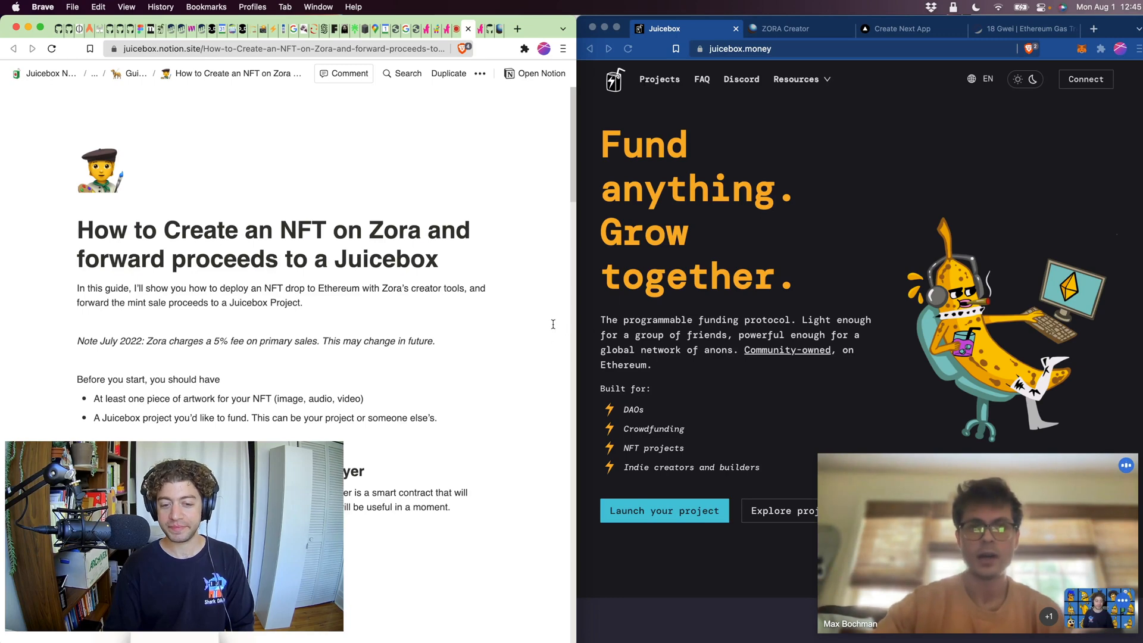
{"action": "mouse_move", "coordinate": [483, 116]}
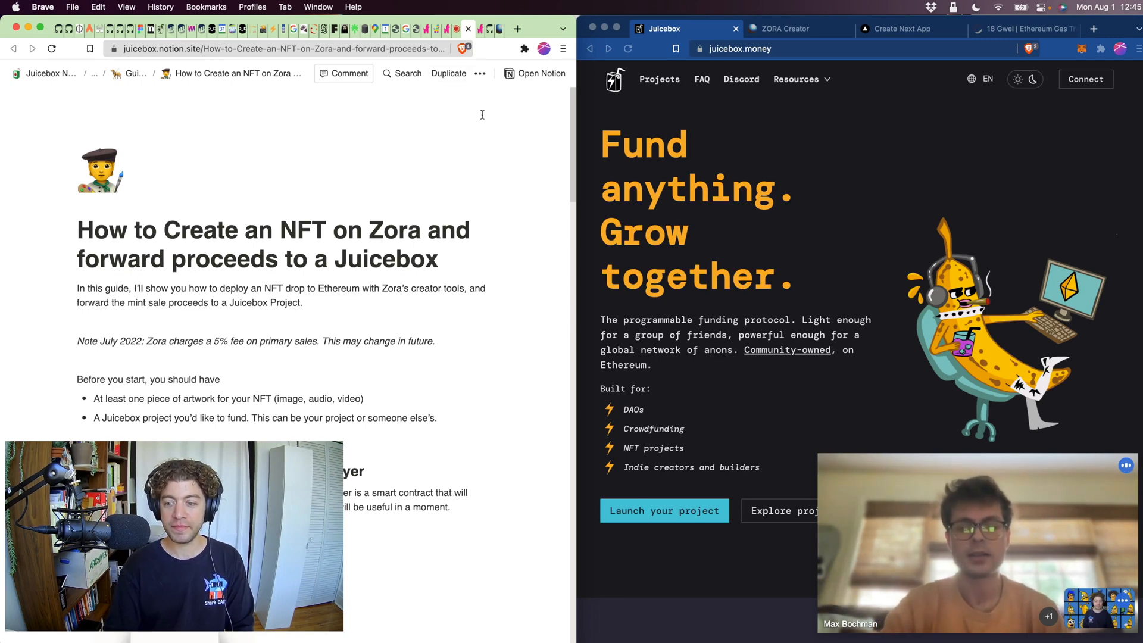
{"action": "mouse_move", "coordinate": [484, 169]}
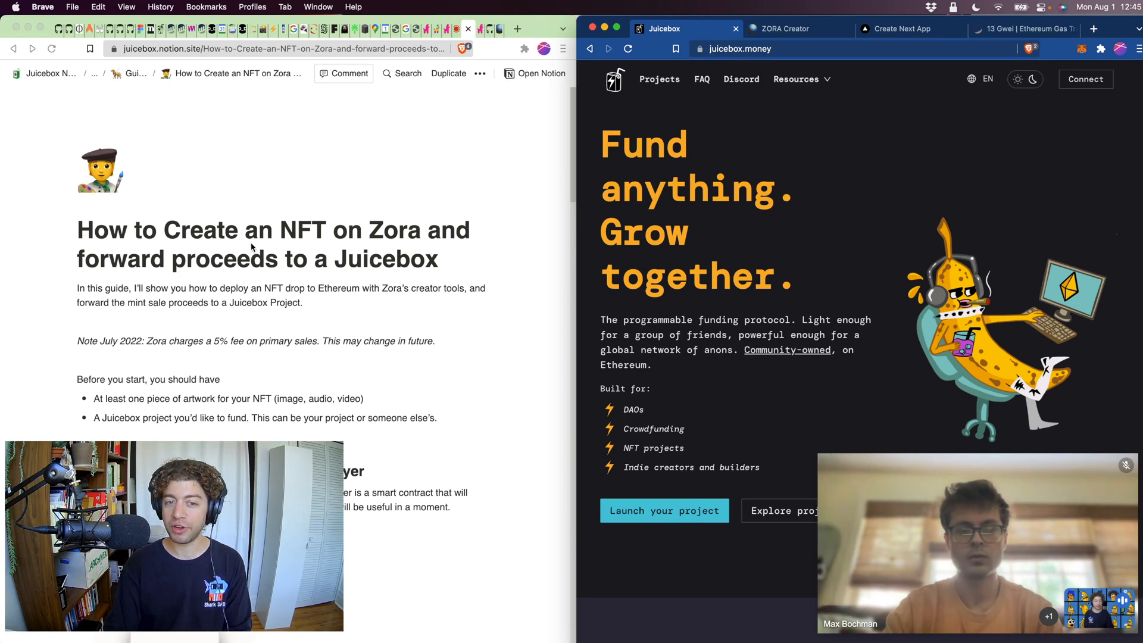
{"action": "mouse_move", "coordinate": [737, 200]}
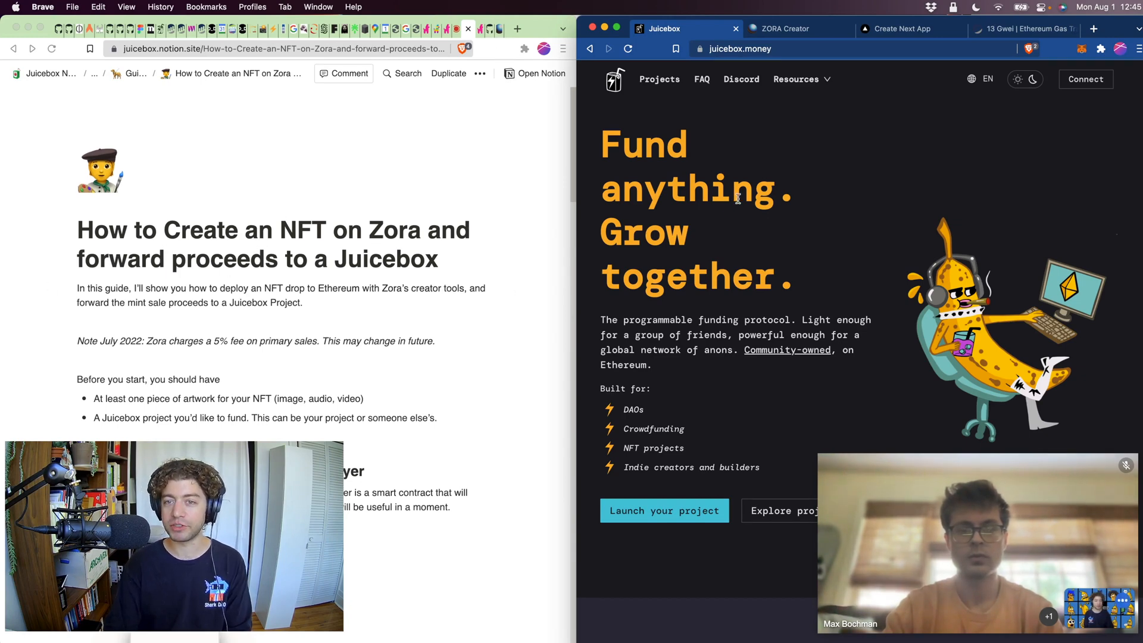
Step: Go to the JuiceboxDAO project page and connect the MetaMask wallet
{"action": "left_click", "coordinate": [659, 79]}
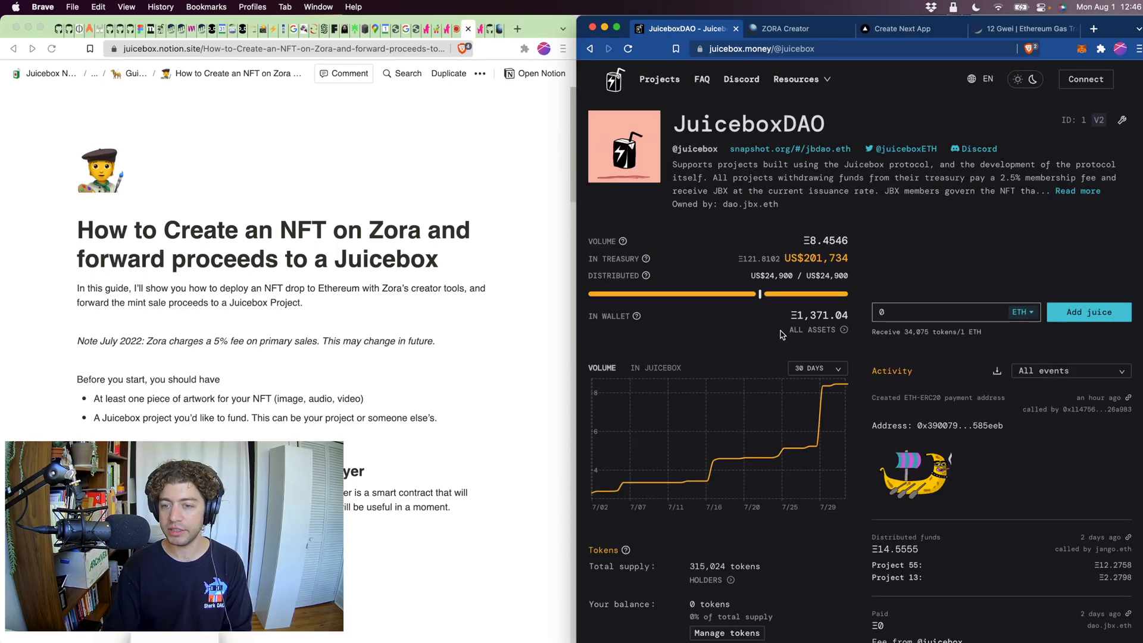
{"action": "left_click", "coordinate": [1086, 79]}
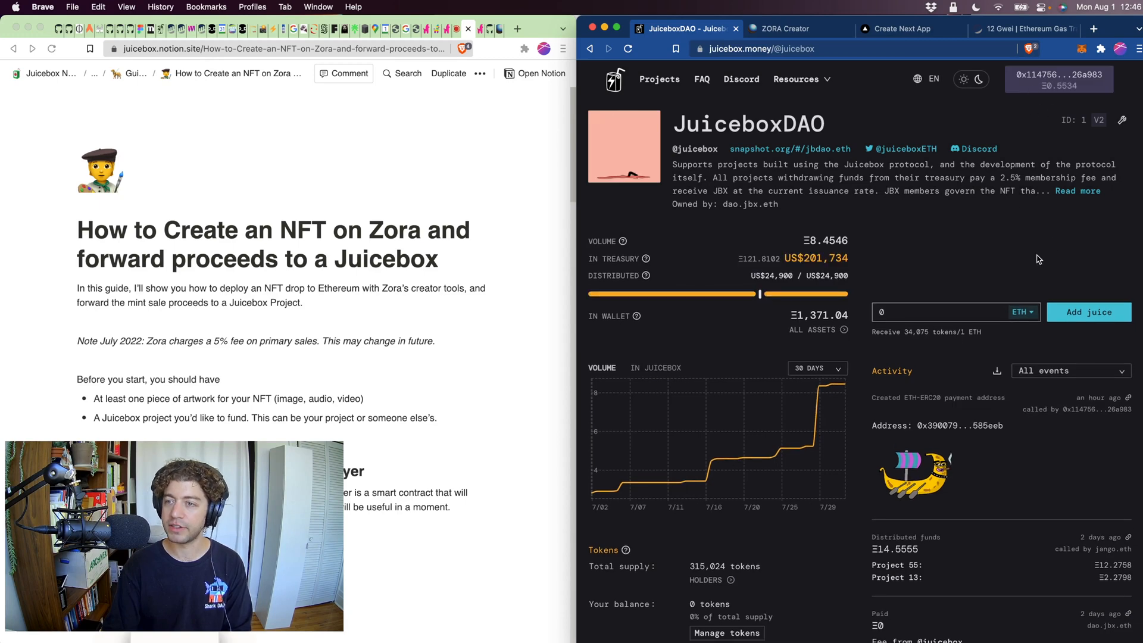
{"action": "left_click", "coordinate": [1059, 79]}
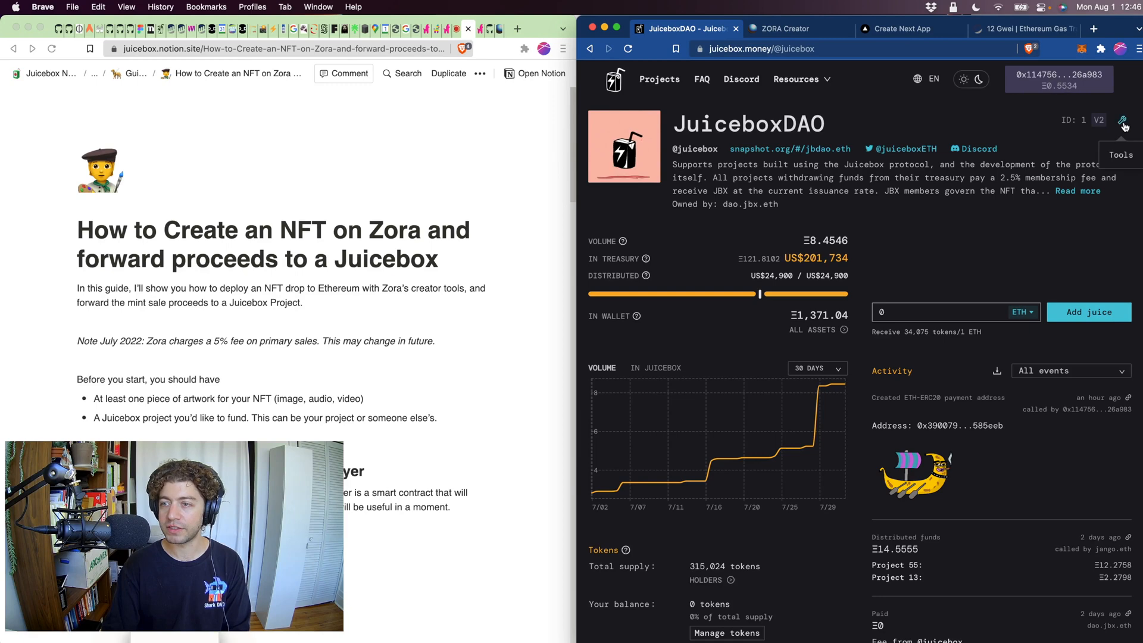
Step: From the project tools, start deploying a payment address for JuiceboxDAO
{"action": "left_click", "coordinate": [1118, 122]}
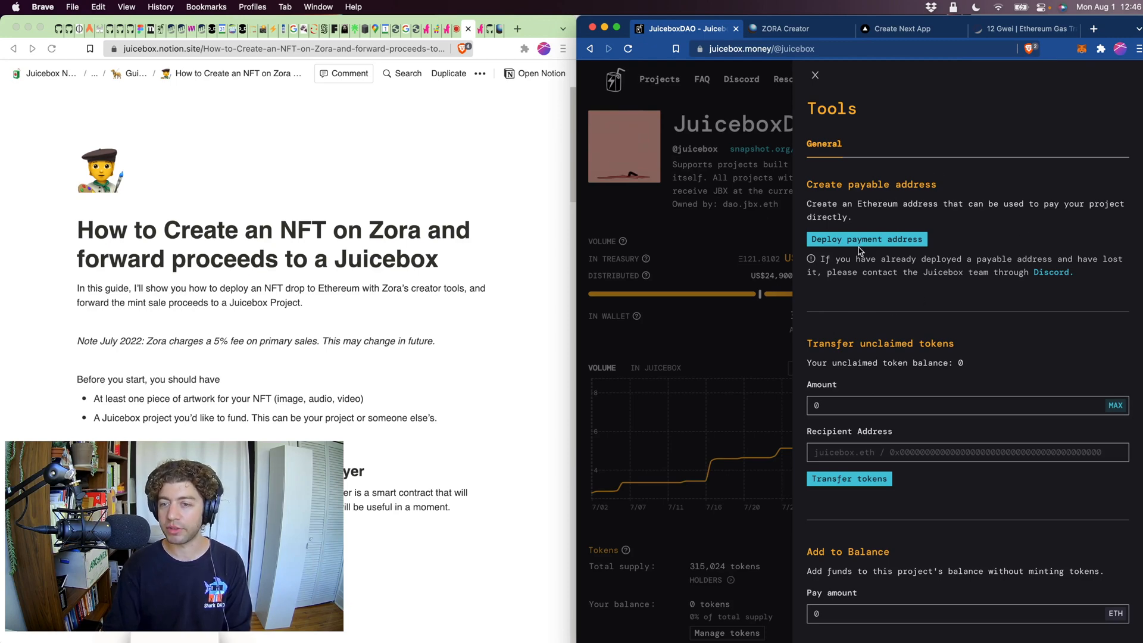
{"action": "mouse_move", "coordinate": [1065, 223]}
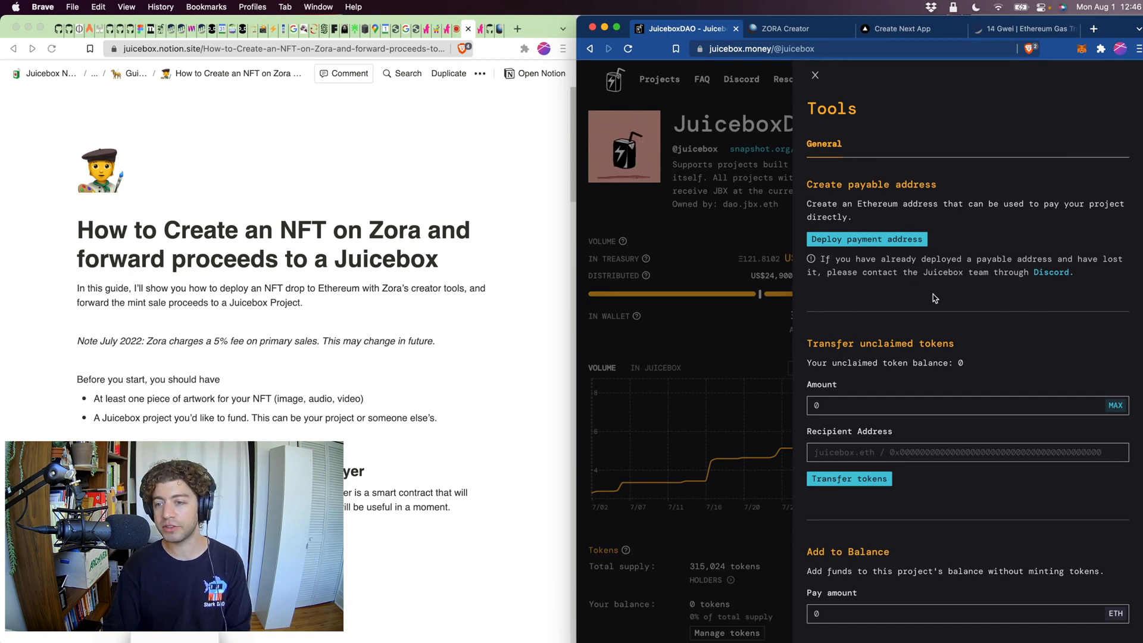
{"action": "left_click", "coordinate": [867, 238]}
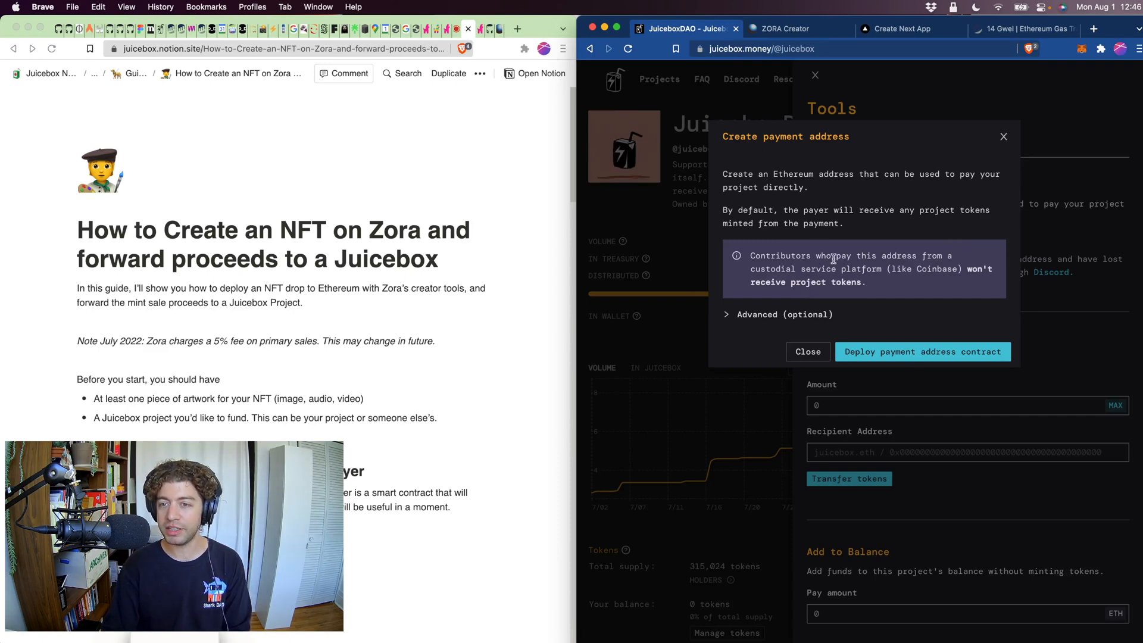
Step: Under Advanced, set the payment memo to the artwork's IPFS link and enable Custom token beneficiary
{"action": "left_click", "coordinate": [772, 315]}
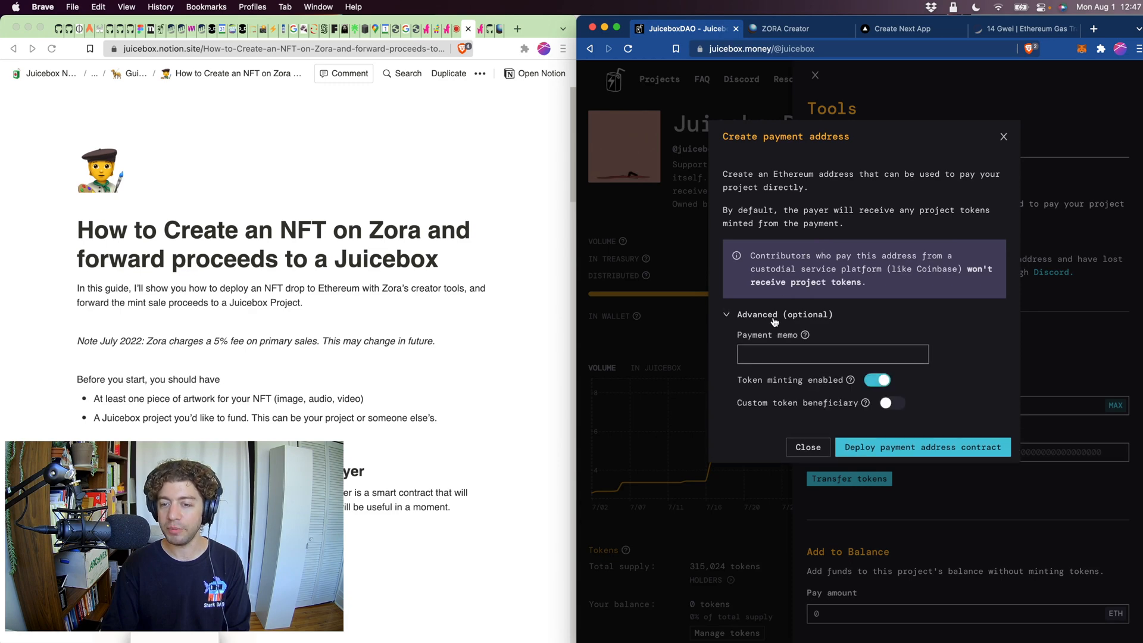
{"action": "left_click", "coordinate": [832, 355]}
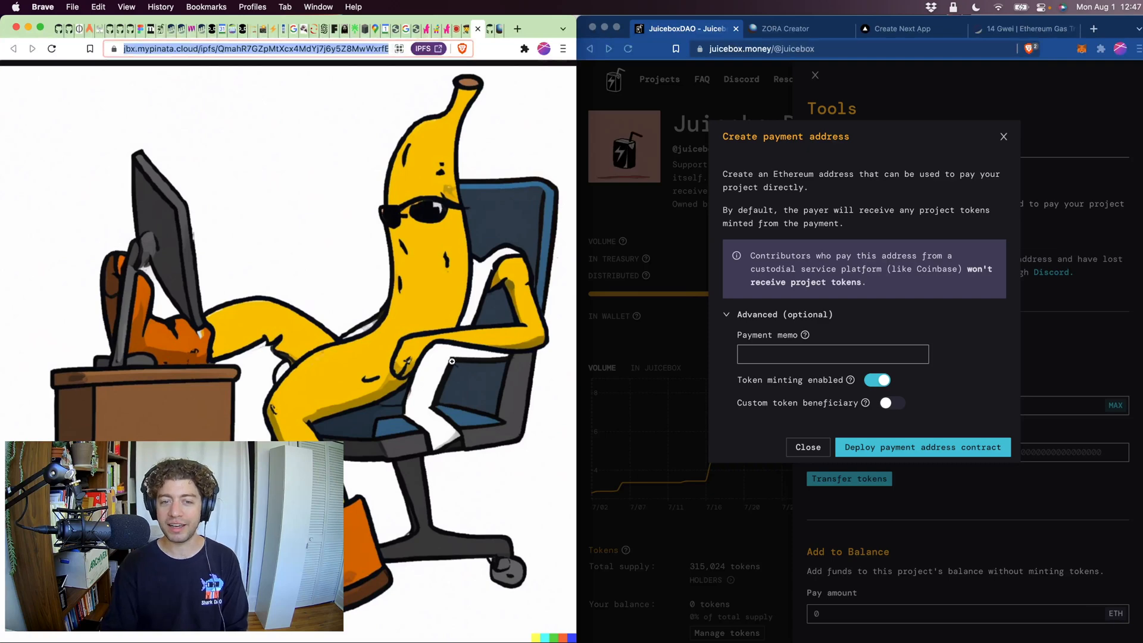
{"action": "mouse_move", "coordinate": [200, 235]}
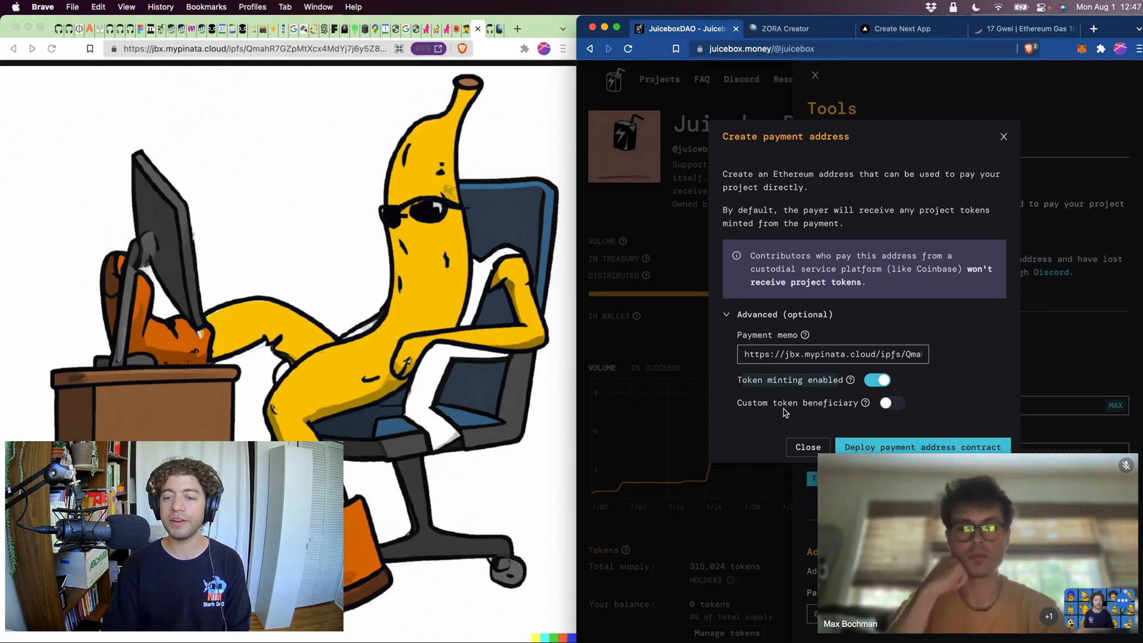
{"action": "left_click", "coordinate": [890, 402]}
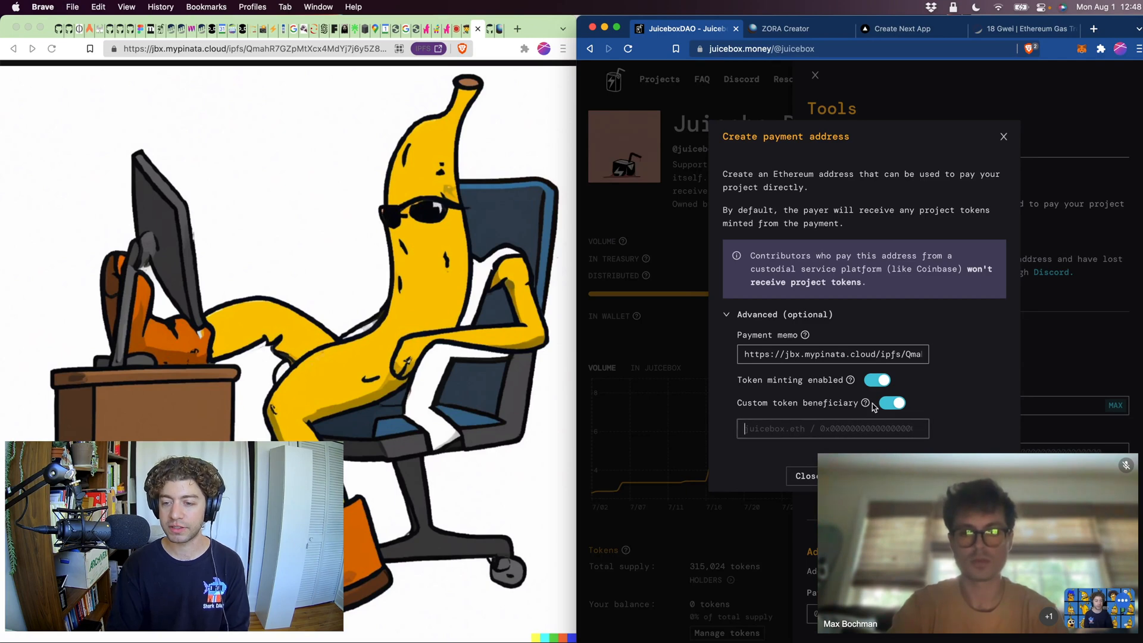
{"action": "mouse_move", "coordinate": [866, 402]}
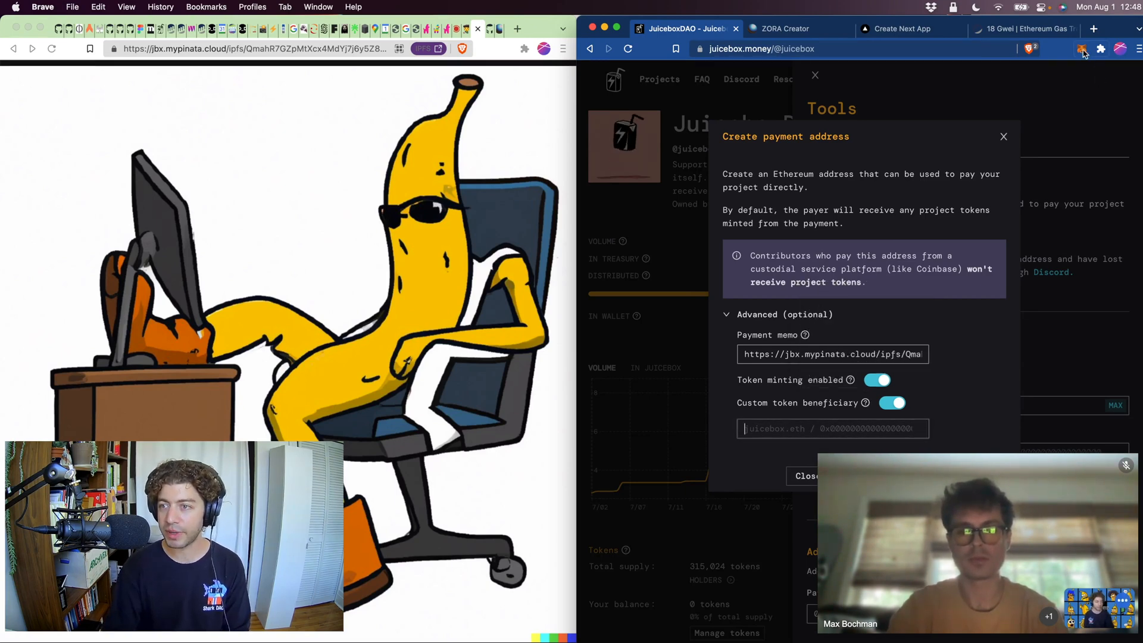
Step: Deploy the payment address contract with your wallet as beneficiary, confirming in MetaMask at High gas priority
{"action": "left_click", "coordinate": [1081, 50]}
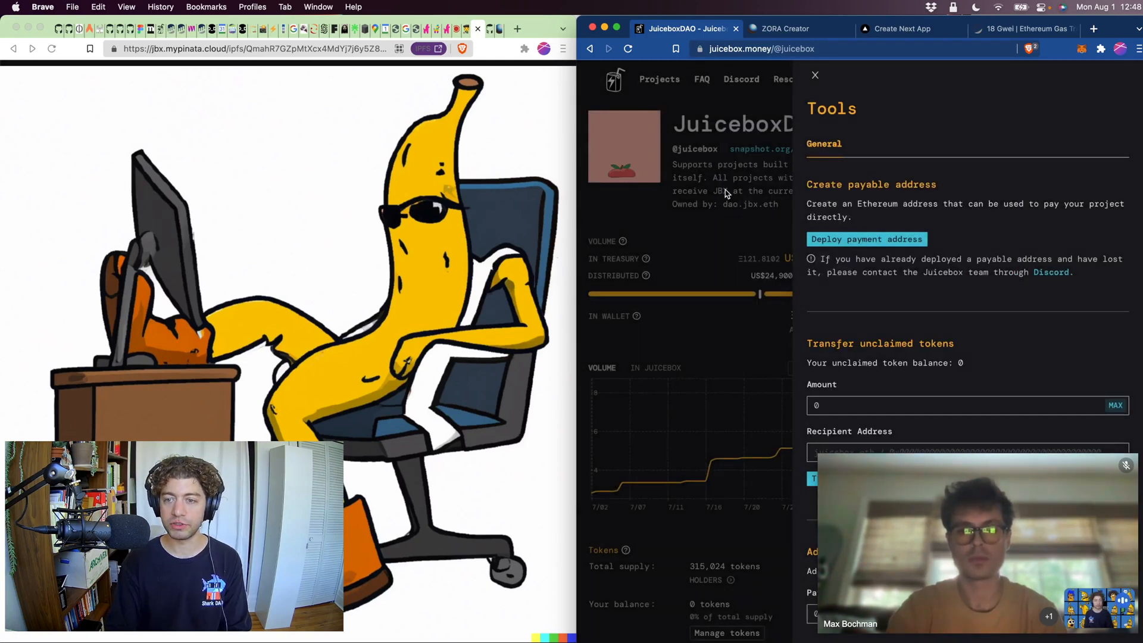
{"action": "left_click", "coordinate": [867, 238]}
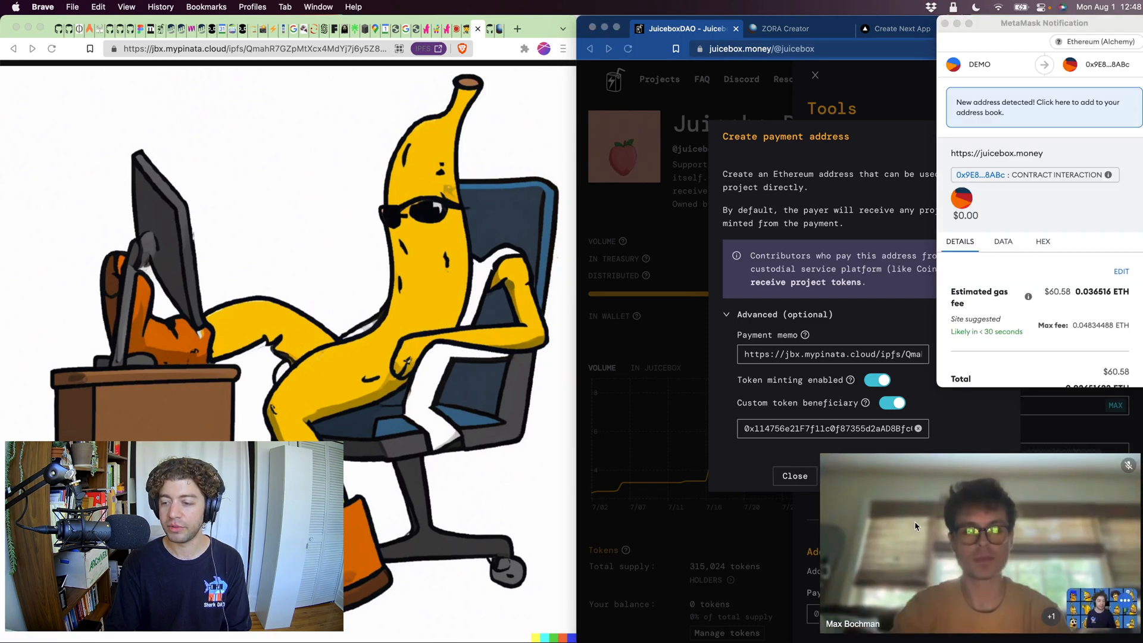
{"action": "left_click", "coordinate": [1121, 271]}
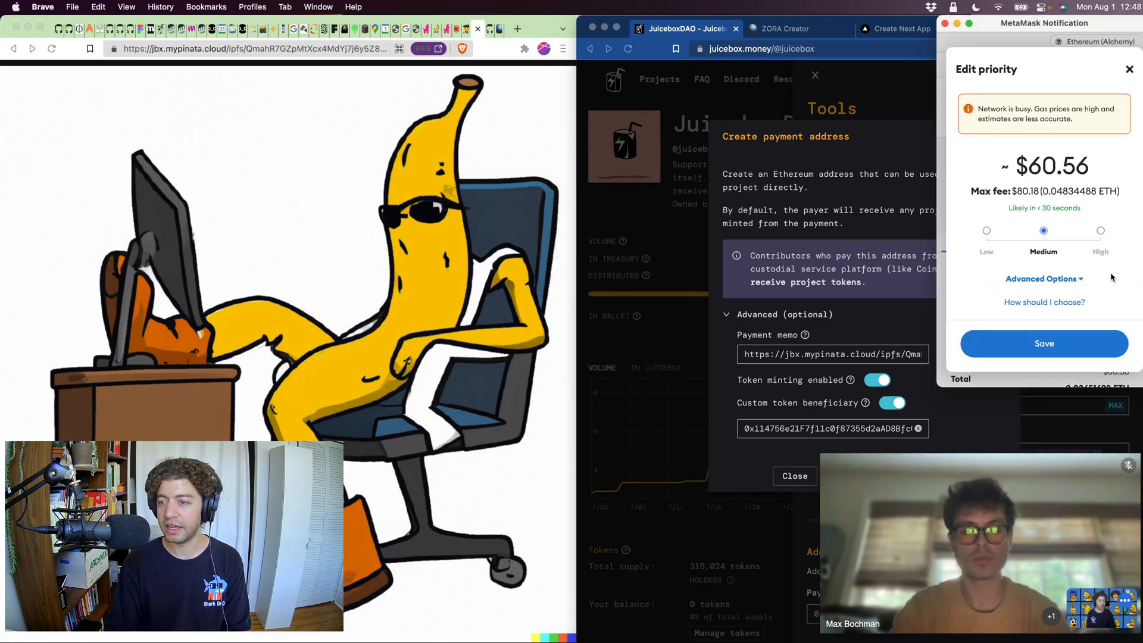
{"action": "left_click", "coordinate": [1044, 343]}
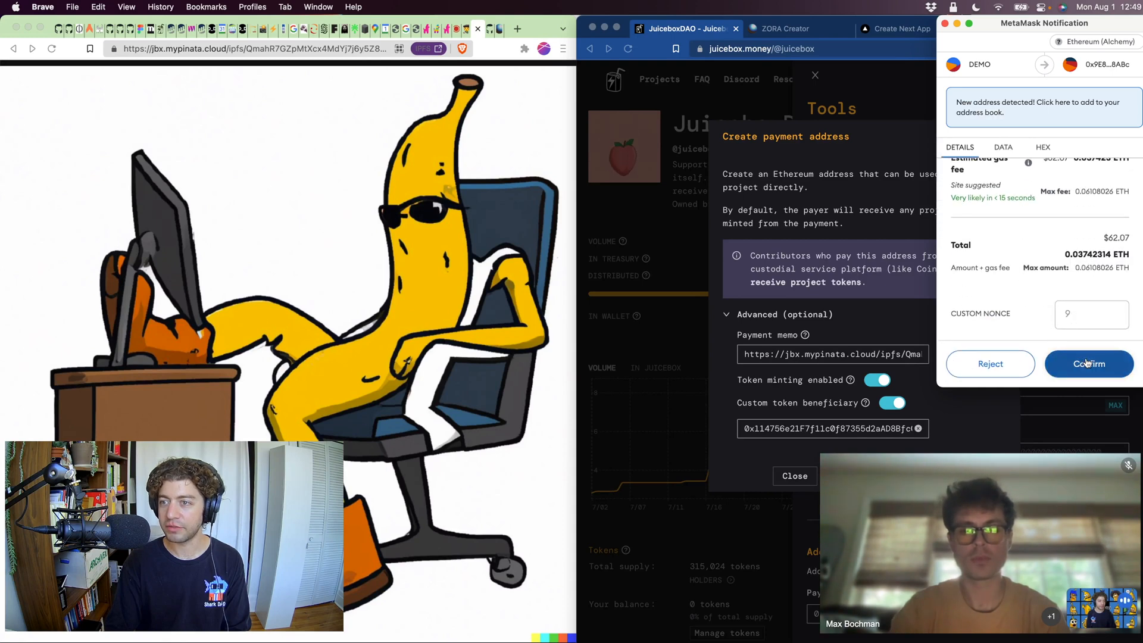
{"action": "left_click", "coordinate": [1088, 365]}
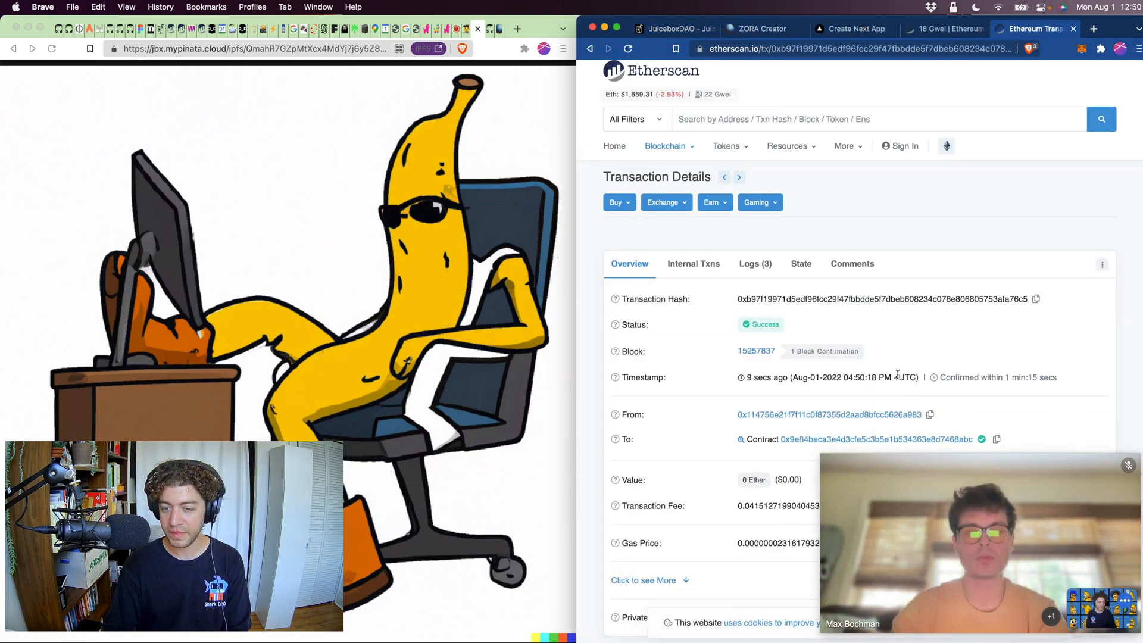
Step: Copy the new payable address, dismiss the notice and return to the JuiceboxDAO project page activity feed
{"action": "left_click", "coordinate": [672, 29]}
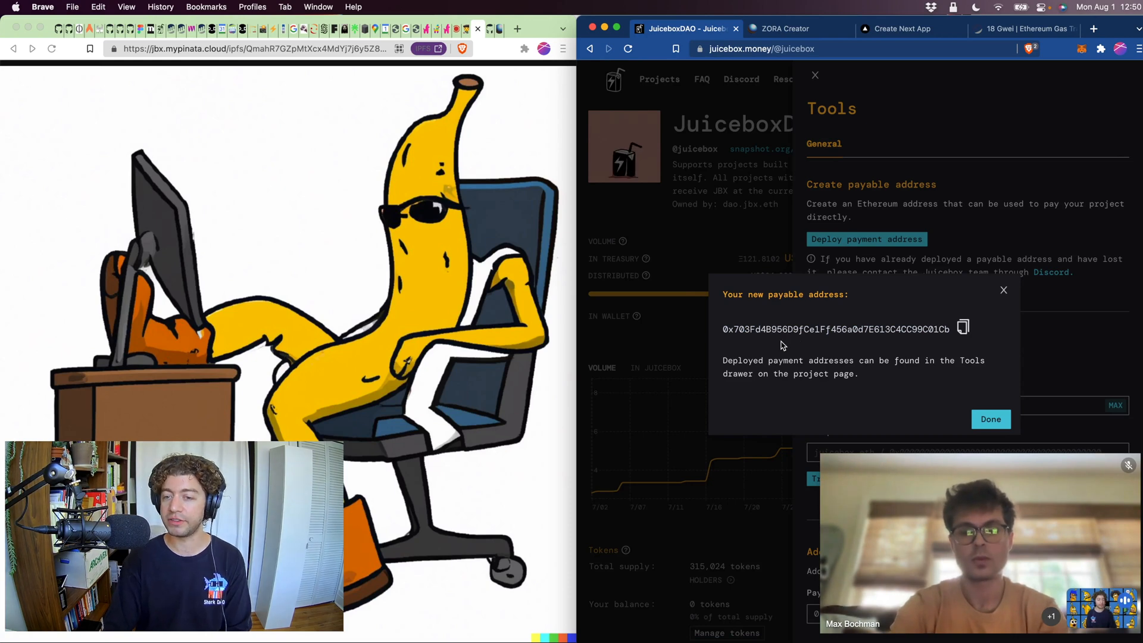
{"action": "left_click", "coordinate": [963, 329]}
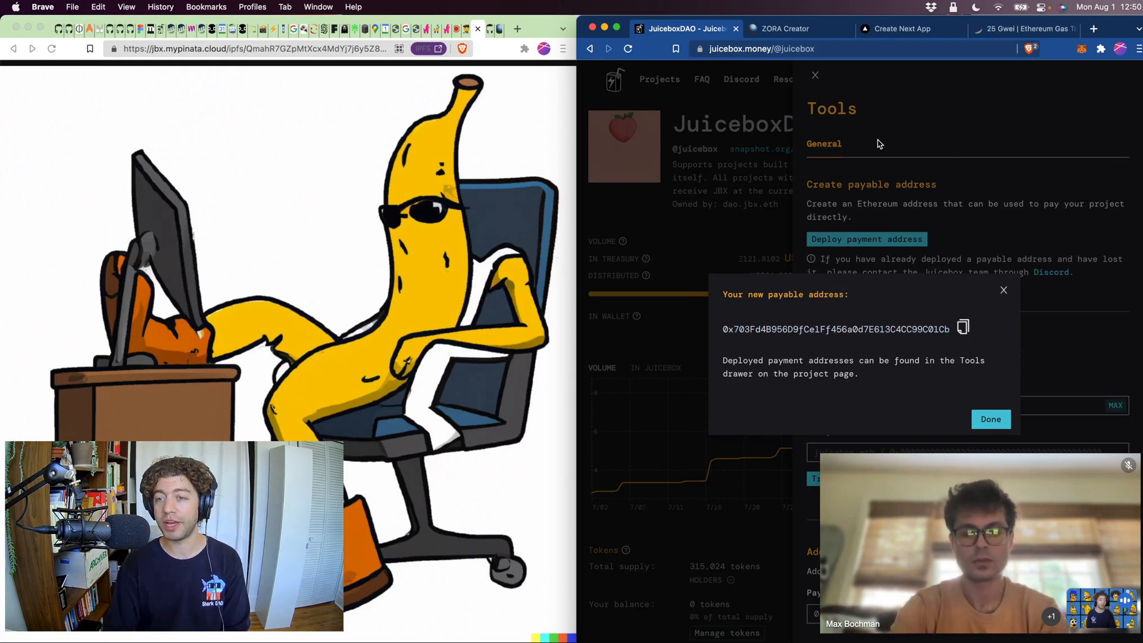
{"action": "left_click", "coordinate": [991, 419]}
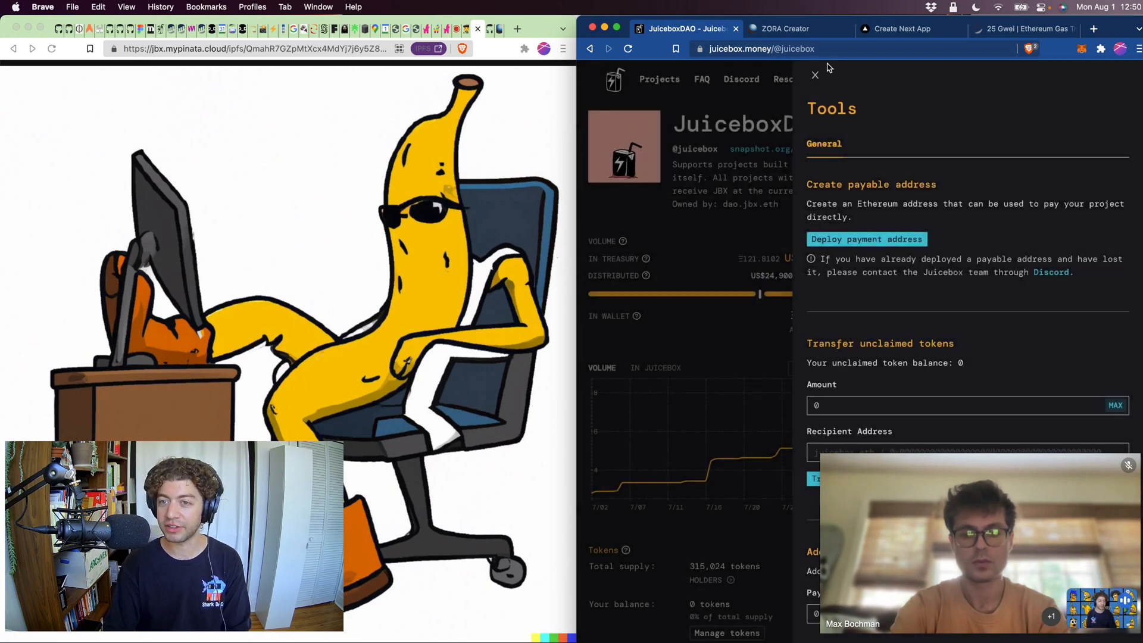
{"action": "left_click", "coordinate": [815, 74]}
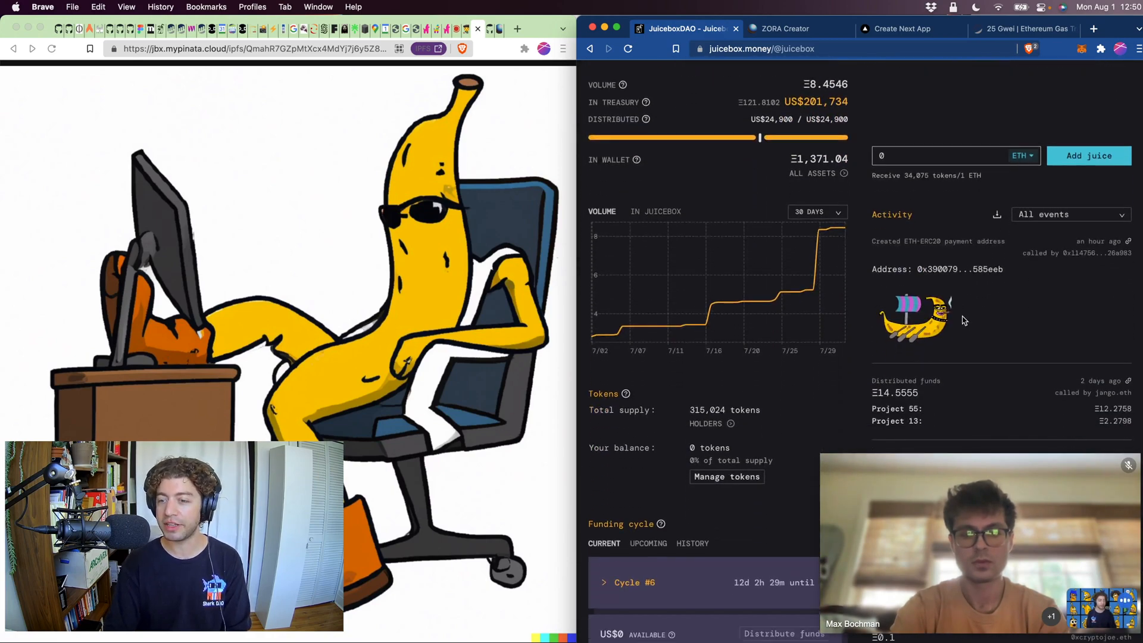
{"action": "left_click", "coordinate": [629, 49]}
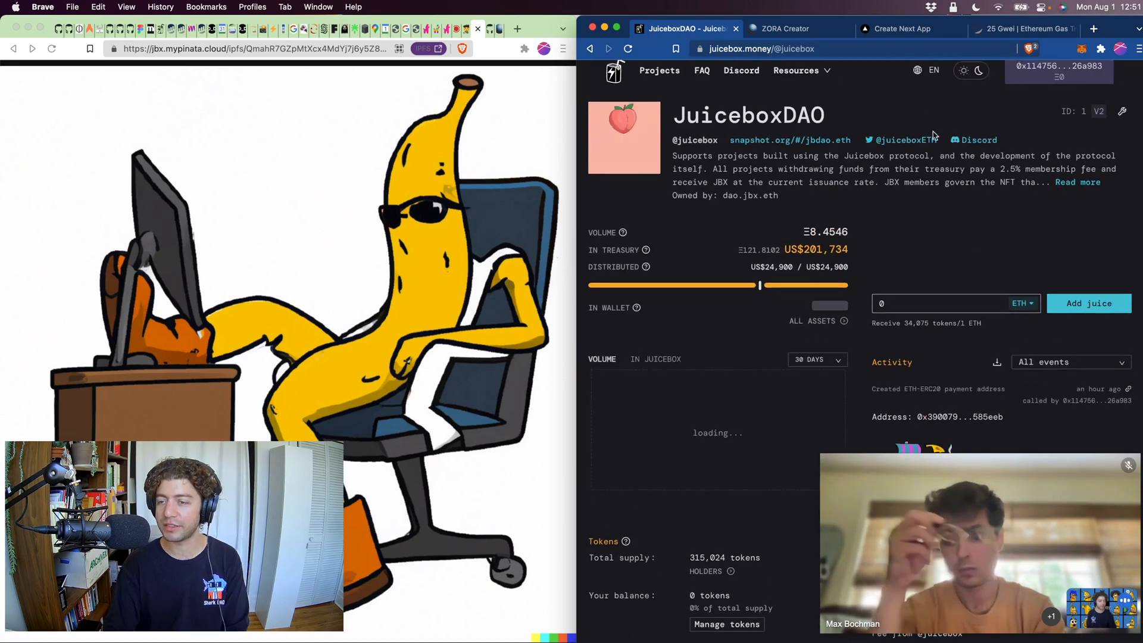
Step: Switch to Zora Creator and start a new collection for the AI Banny edition
{"action": "left_click", "coordinate": [786, 29]}
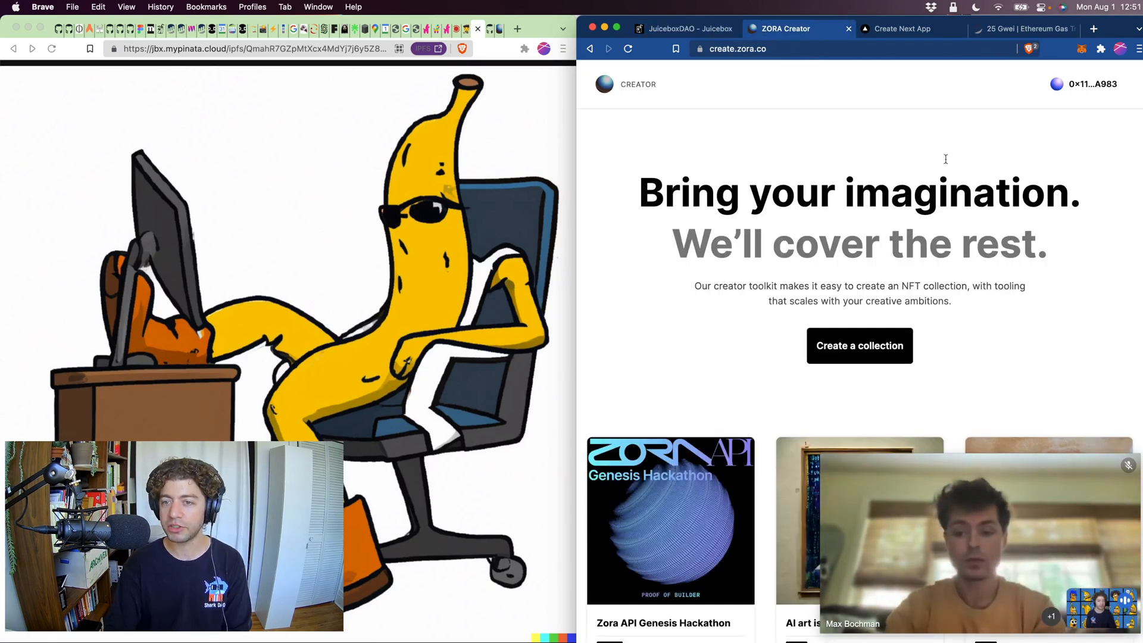
{"action": "mouse_move", "coordinate": [847, 380]}
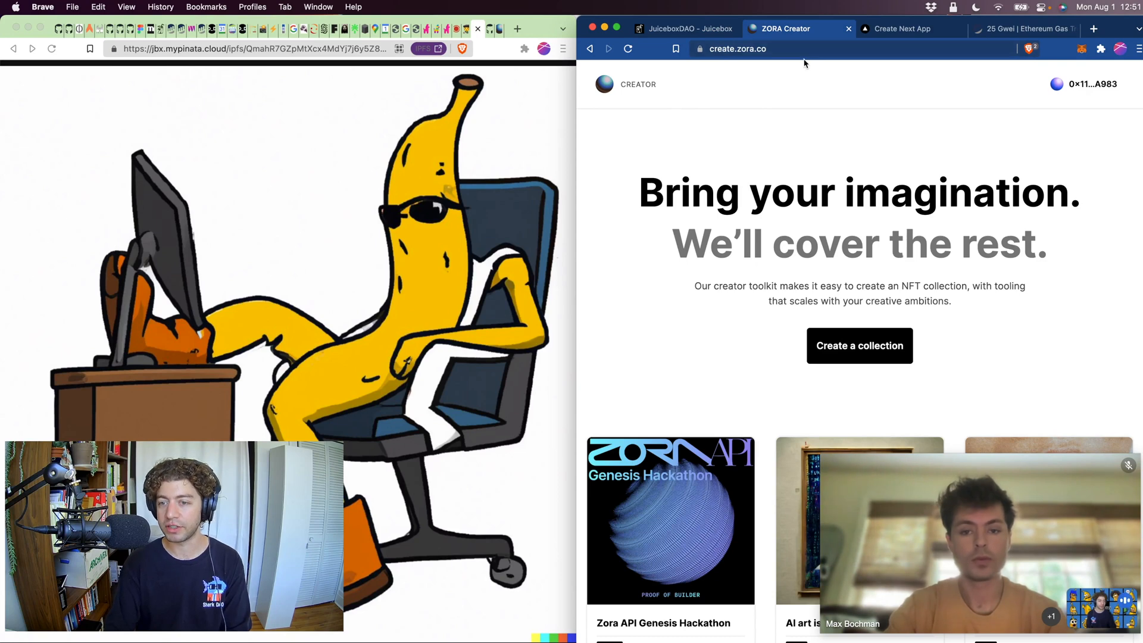
{"action": "left_click", "coordinate": [859, 346]}
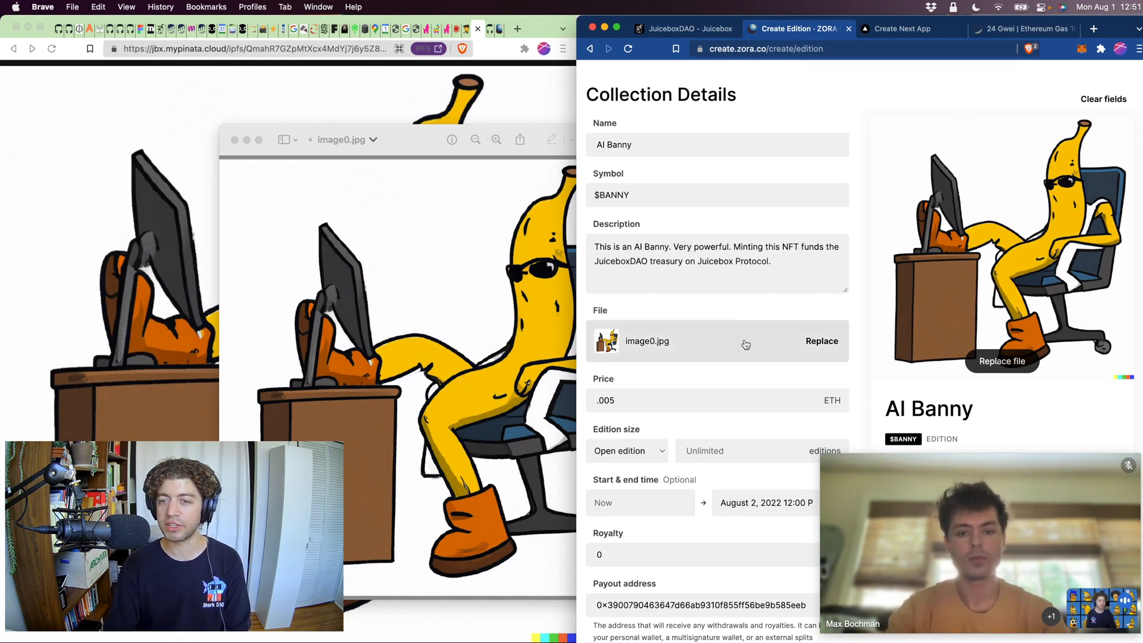
Step: Change the symbol to $BNN and set the payout address to the new Juicebox payable address
{"action": "scroll", "scroll_direction": "down", "scroll_amount": 3}
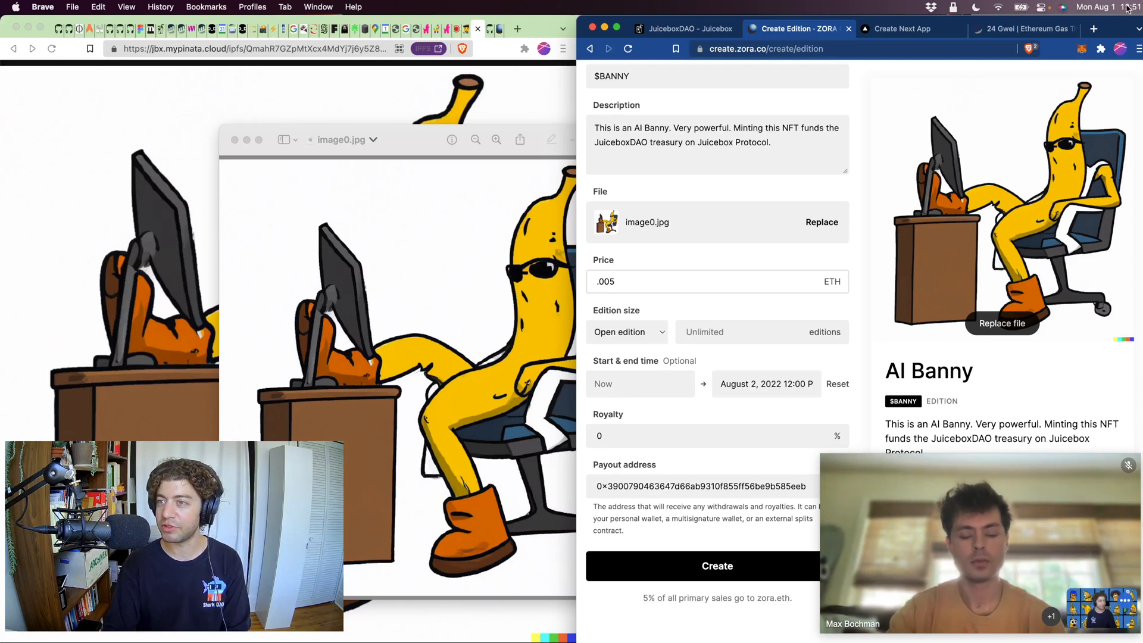
{"action": "left_click", "coordinate": [621, 281]}
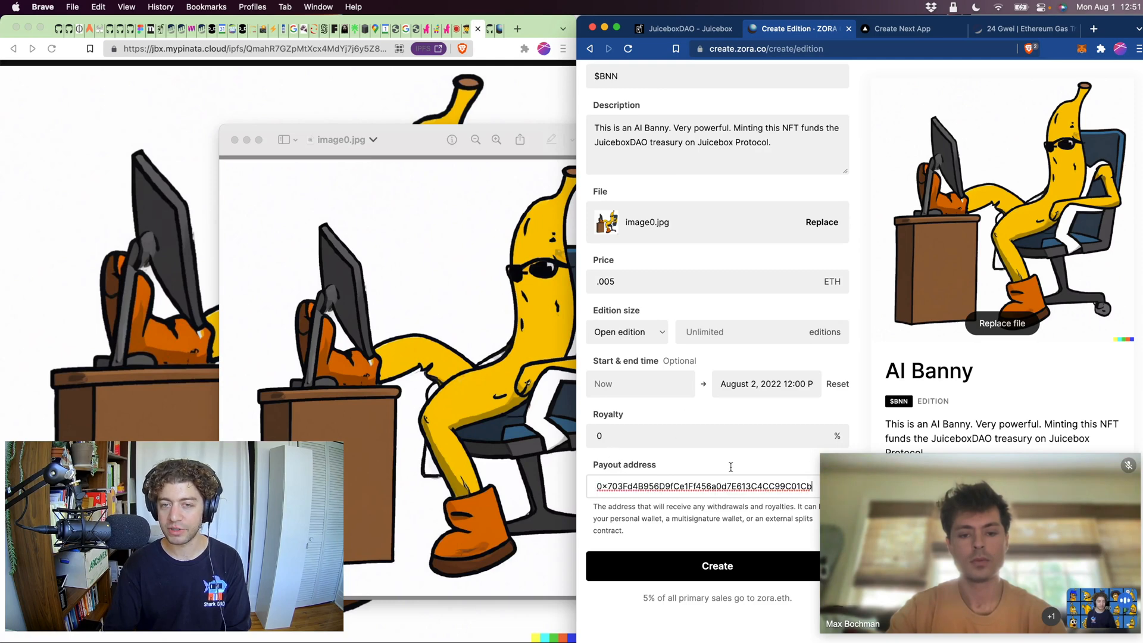
{"action": "left_click", "coordinate": [687, 29]}
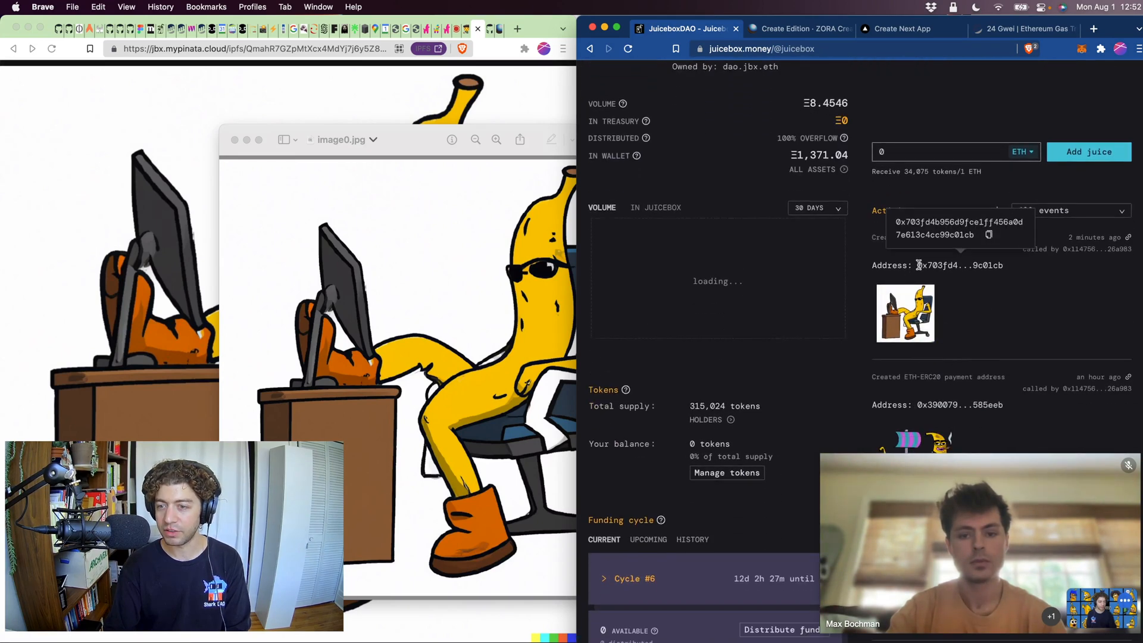
{"action": "left_click", "coordinate": [797, 29]}
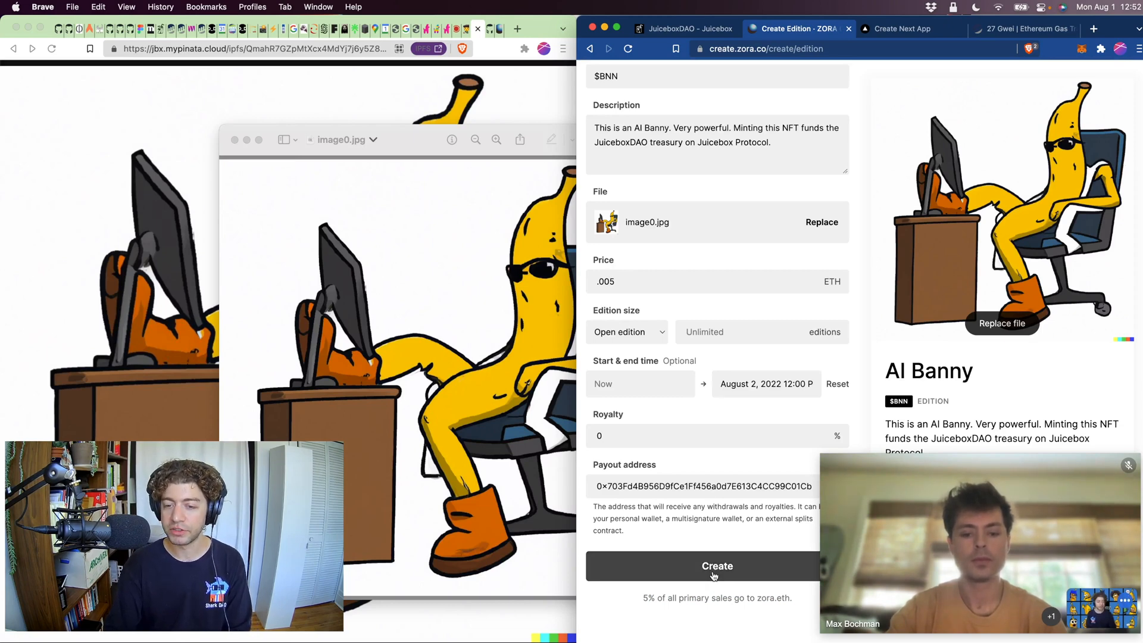
Step: Create the AI Banny edition and confirm the transaction in MetaMask with High gas priority
{"action": "left_click", "coordinate": [716, 567]}
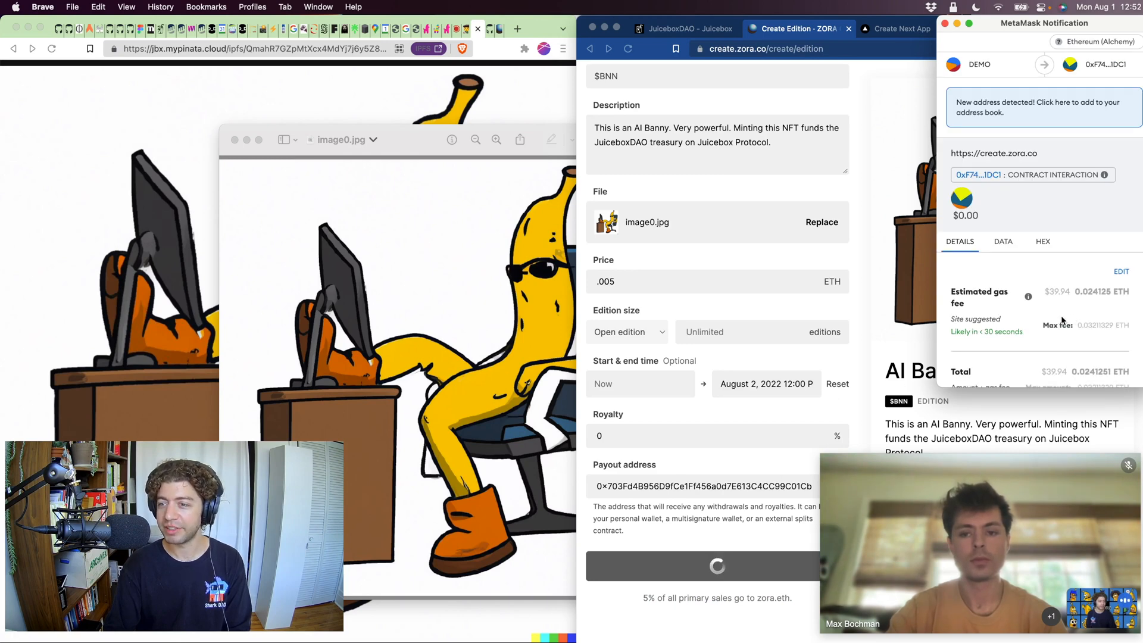
{"action": "left_click", "coordinate": [1122, 272]}
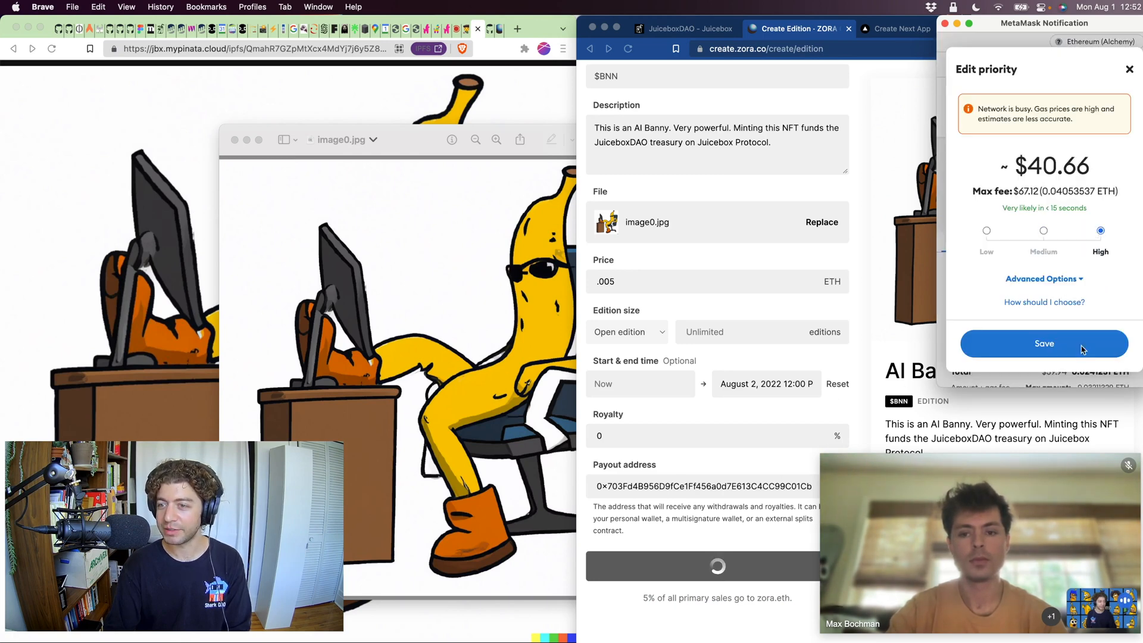
{"action": "left_click", "coordinate": [1044, 343]}
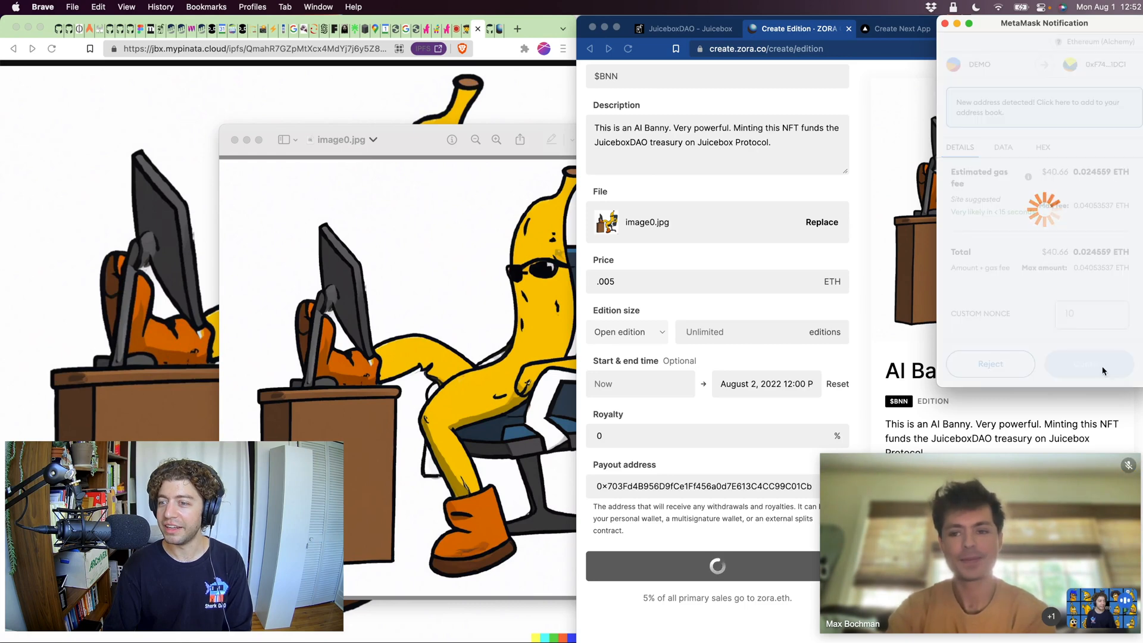
{"action": "left_click", "coordinate": [1090, 364]}
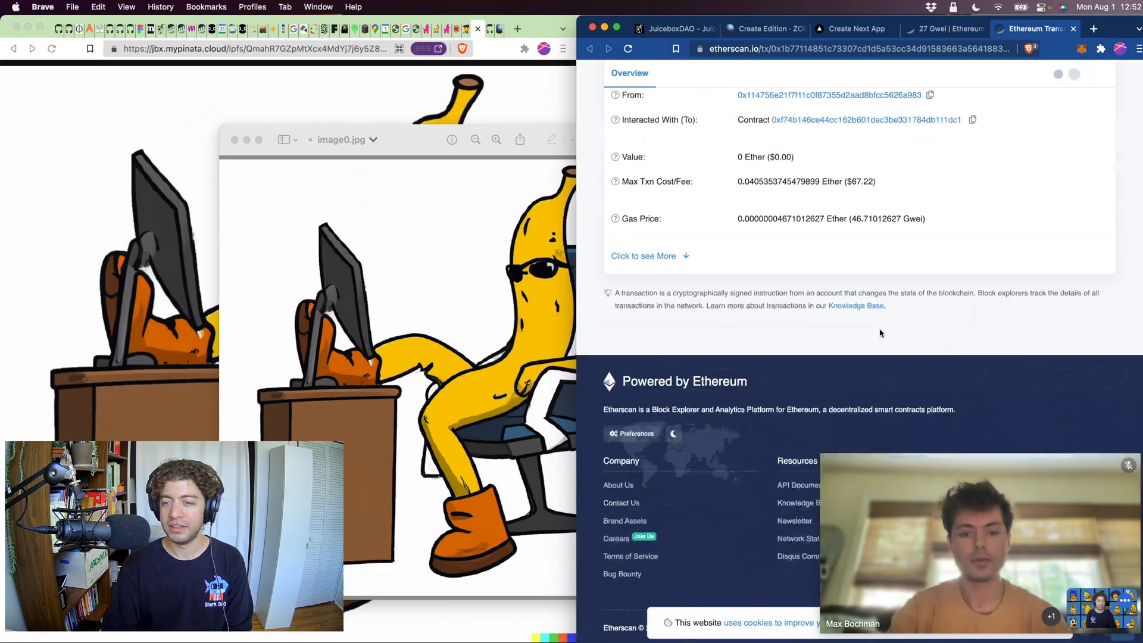
{"action": "left_click", "coordinate": [767, 28]}
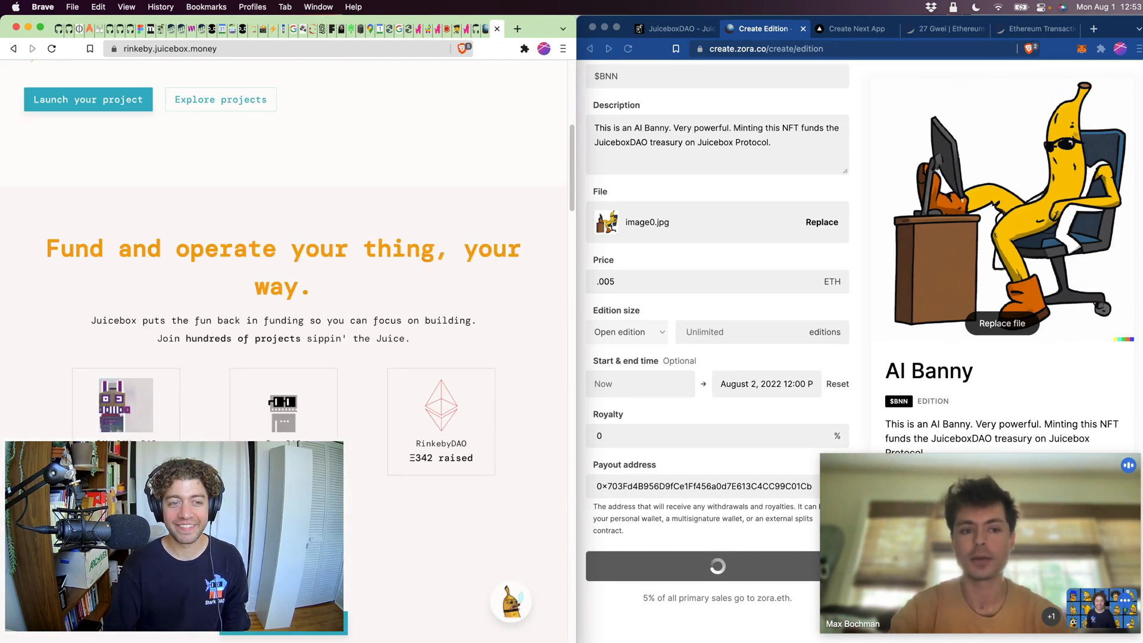
Step: On Rinkeby Juicebox, check the RinkebyDAO project's tools, then go to the JuiceboxDAO project
{"action": "left_click", "coordinate": [440, 420]}
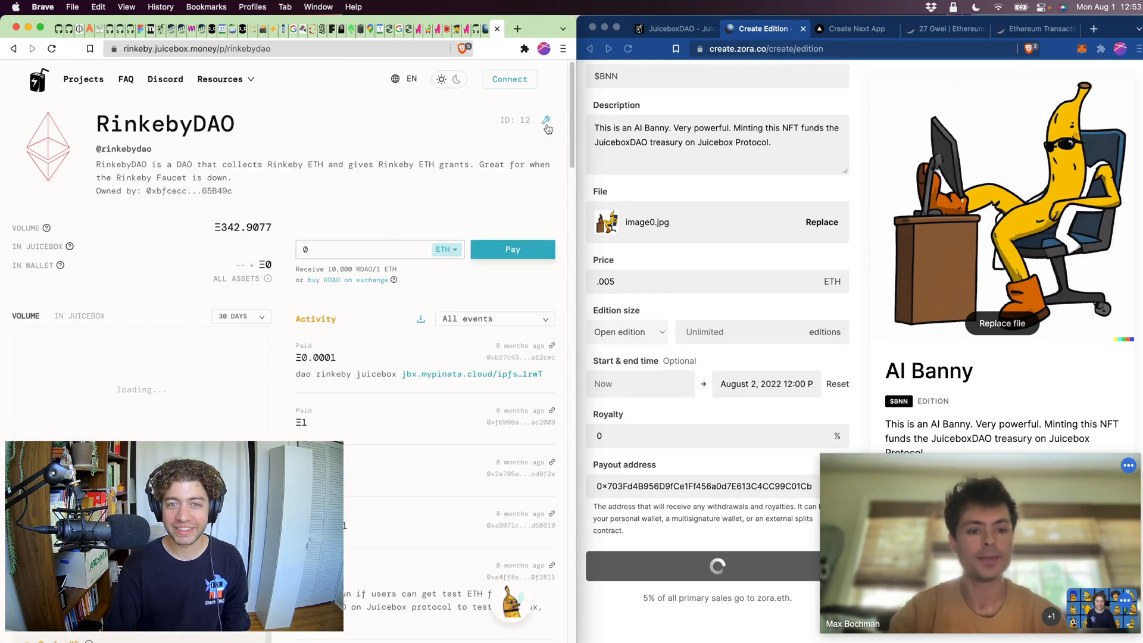
{"action": "left_click", "coordinate": [547, 121]}
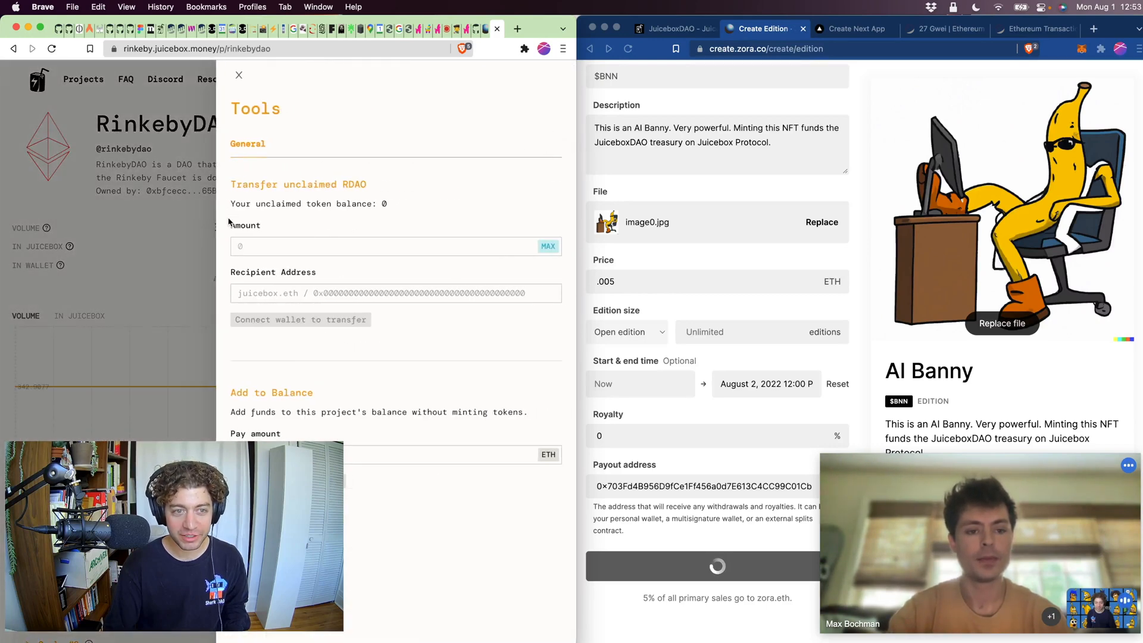
{"action": "left_click", "coordinate": [238, 75]}
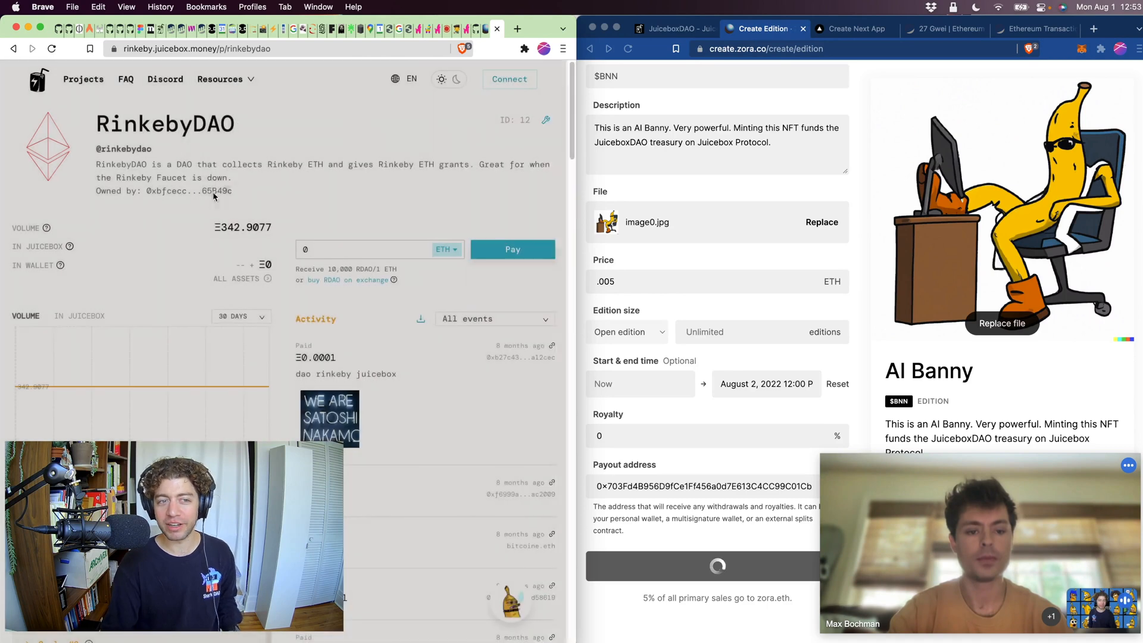
{"action": "left_click", "coordinate": [84, 79]}
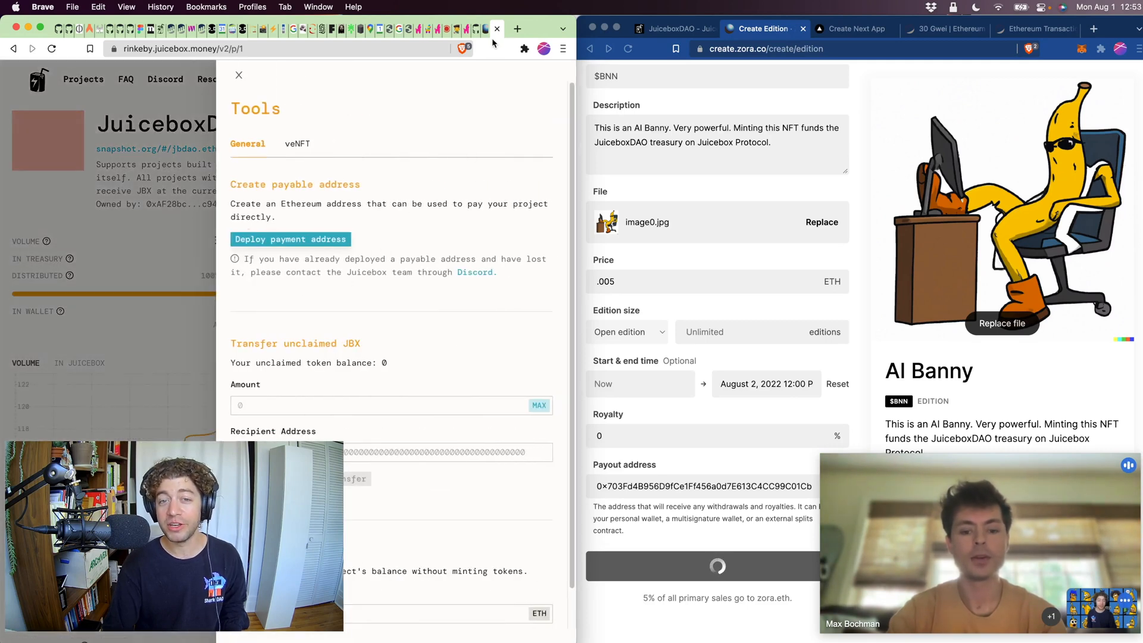
Step: Switch to the Zora Starter Kit app and open its API indexer page
{"action": "left_click", "coordinate": [238, 75]}
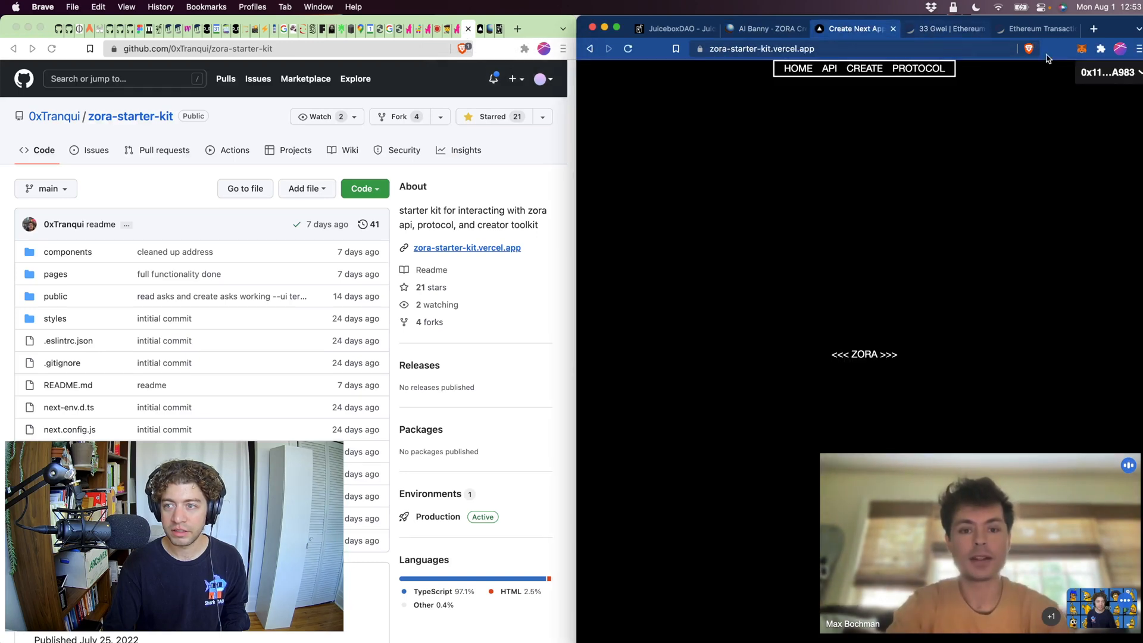
{"action": "left_click", "coordinate": [865, 68]}
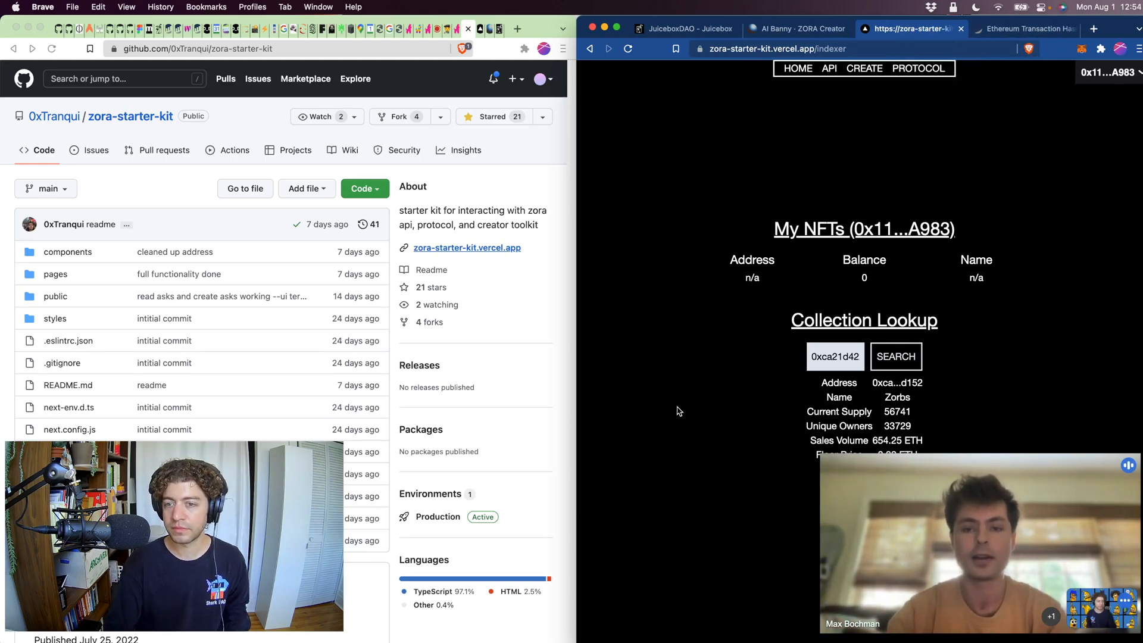
{"action": "mouse_move", "coordinate": [752, 118]}
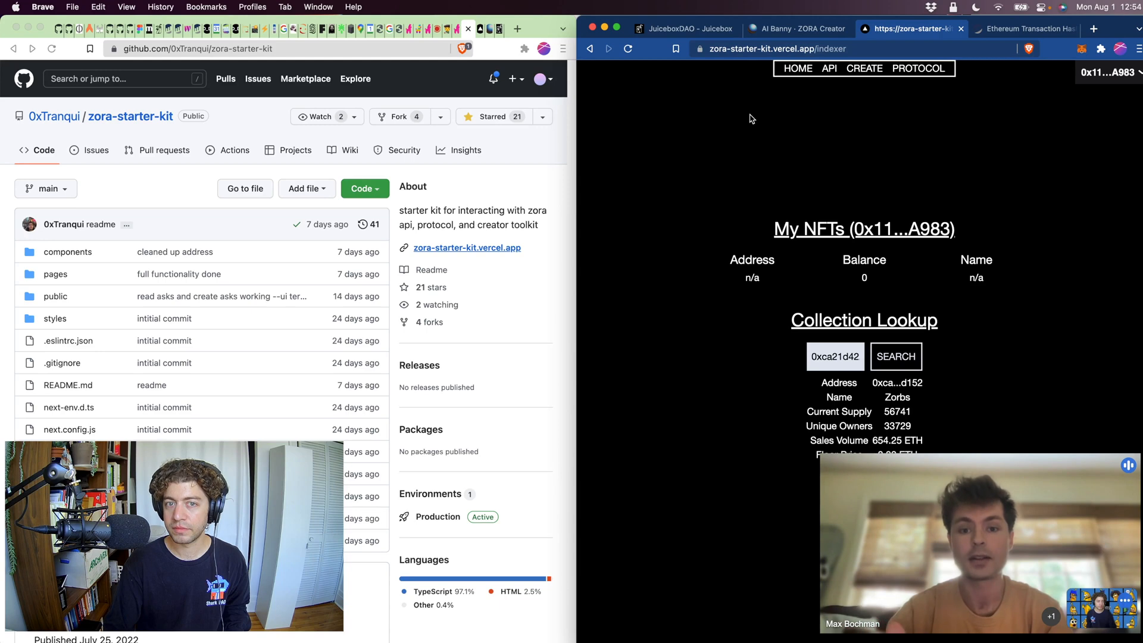
{"action": "mouse_move", "coordinate": [804, 43]}
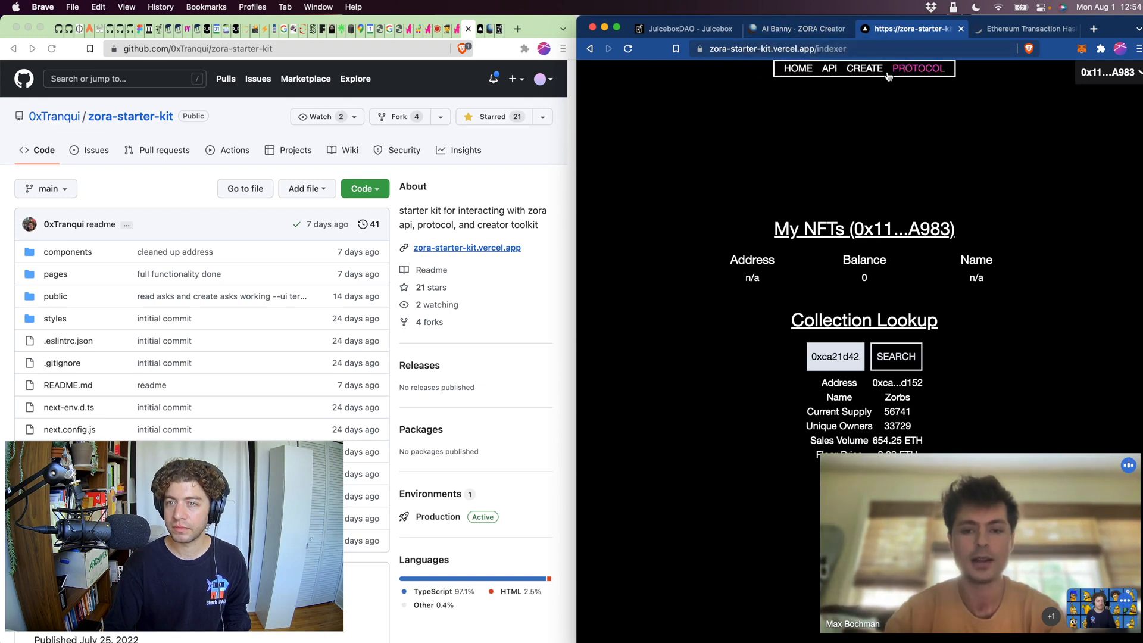
Step: Browse the Zora Starter Kit's contract creation and protocol modules pages
{"action": "left_click", "coordinate": [865, 68]}
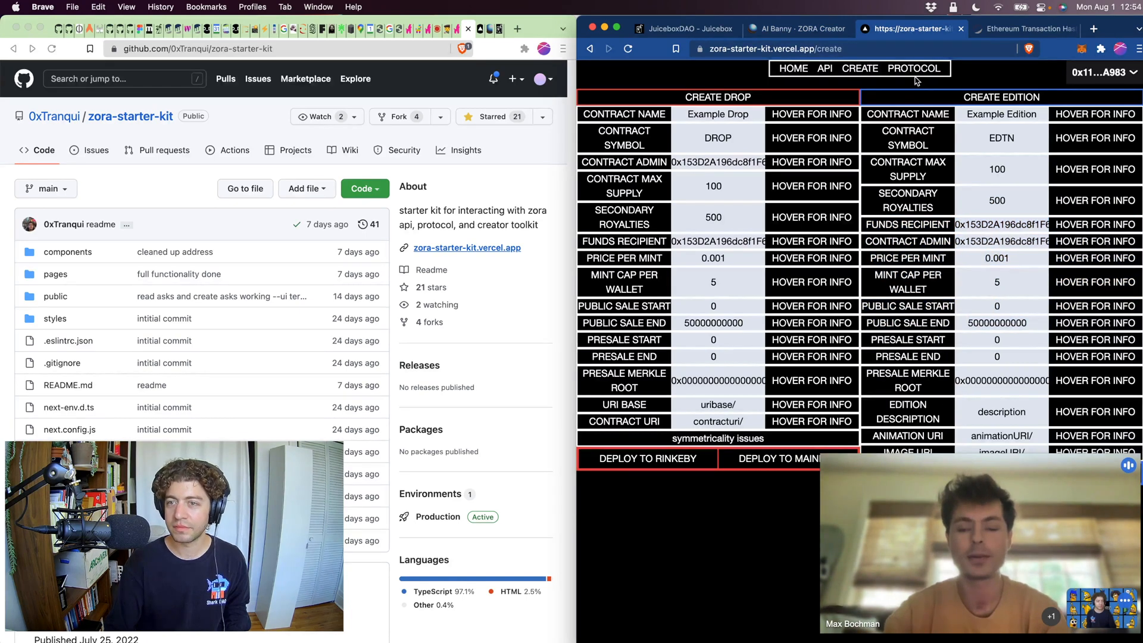
{"action": "left_click", "coordinate": [915, 68]}
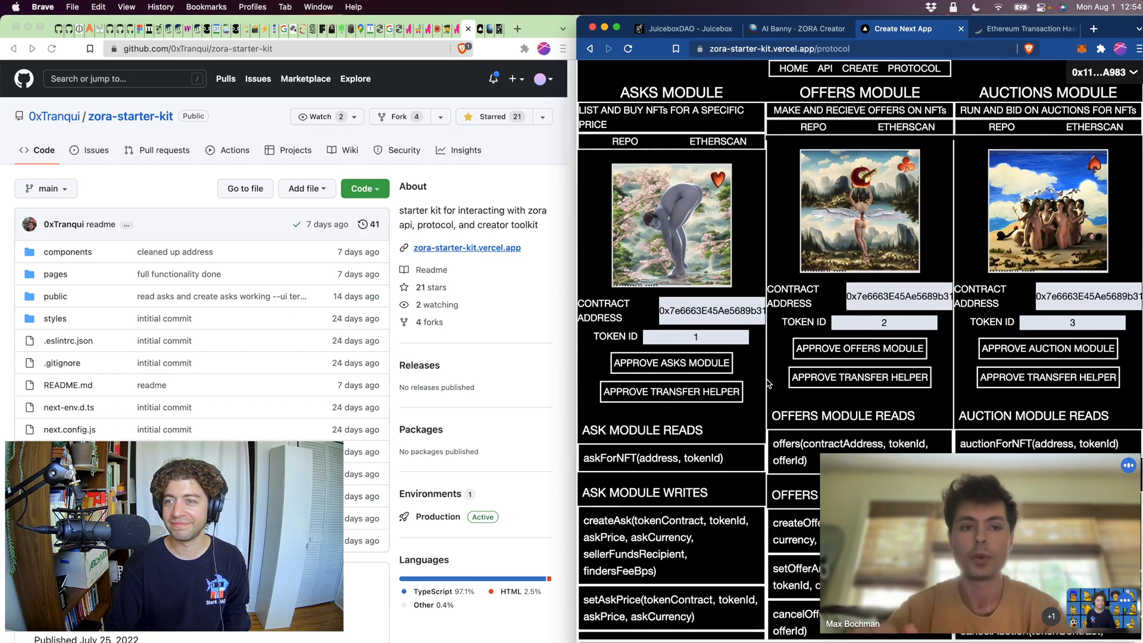
{"action": "scroll", "scroll_direction": "down", "scroll_amount": 3}
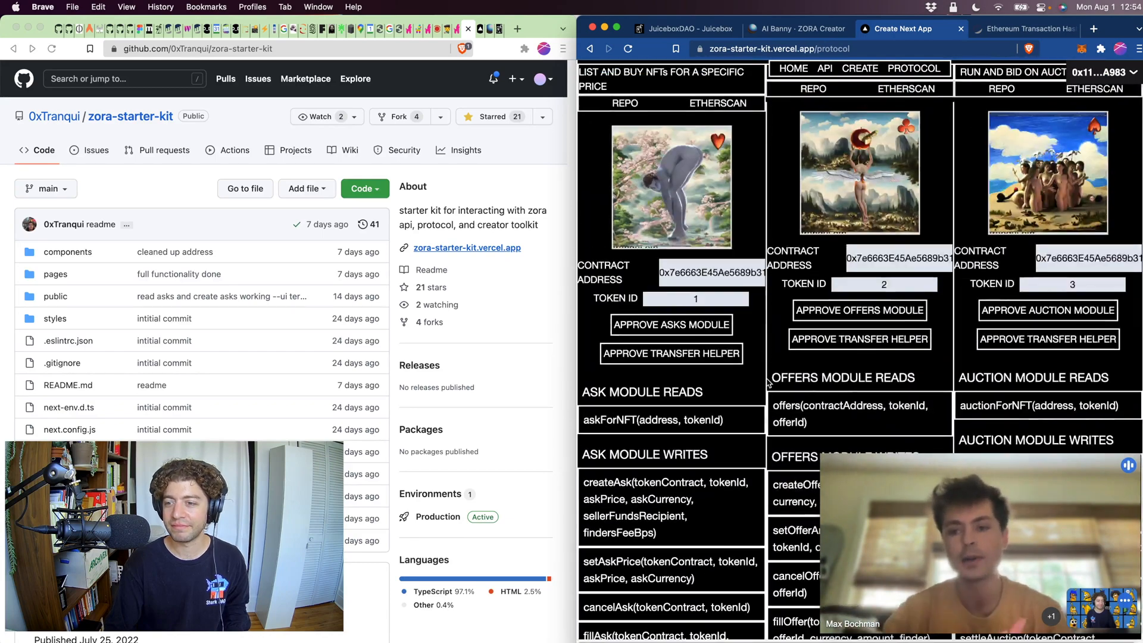
{"action": "scroll", "scroll_direction": "down", "scroll_amount": 3}
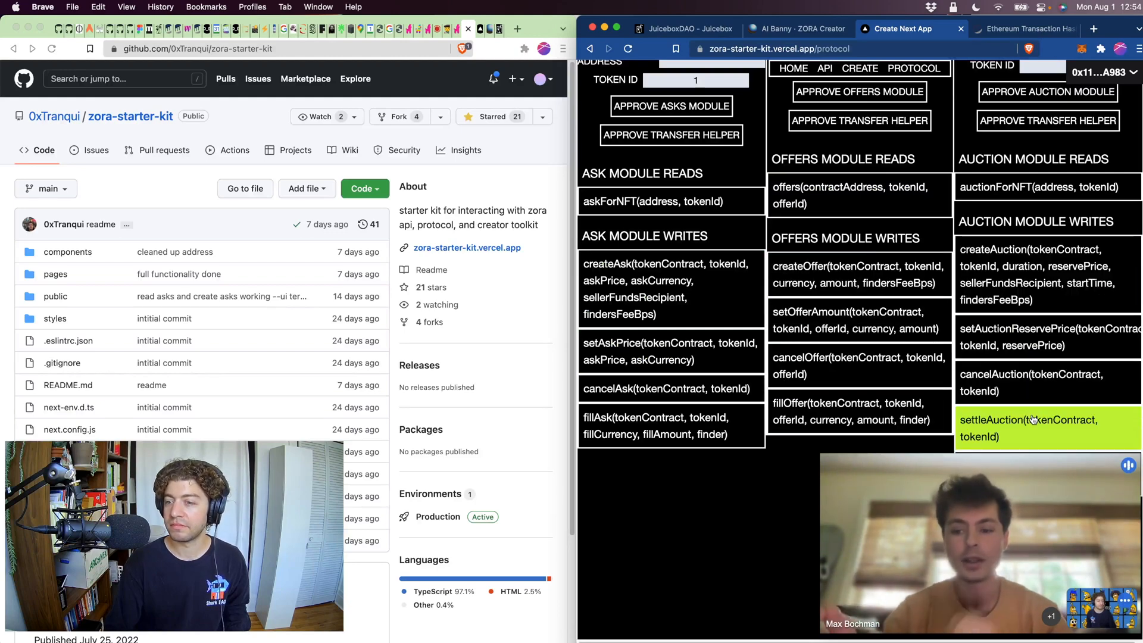
{"action": "scroll", "scroll_direction": "down", "scroll_amount": 3}
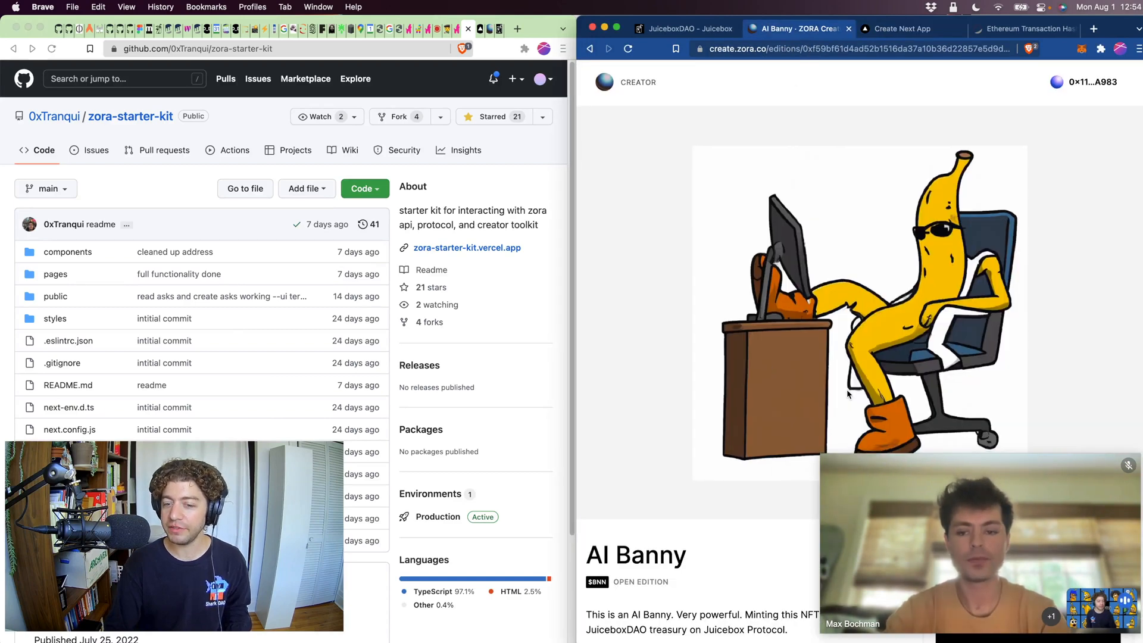
{"action": "scroll", "scroll_direction": "down", "scroll_amount": 3}
{"action": "type", "text": "mint."}
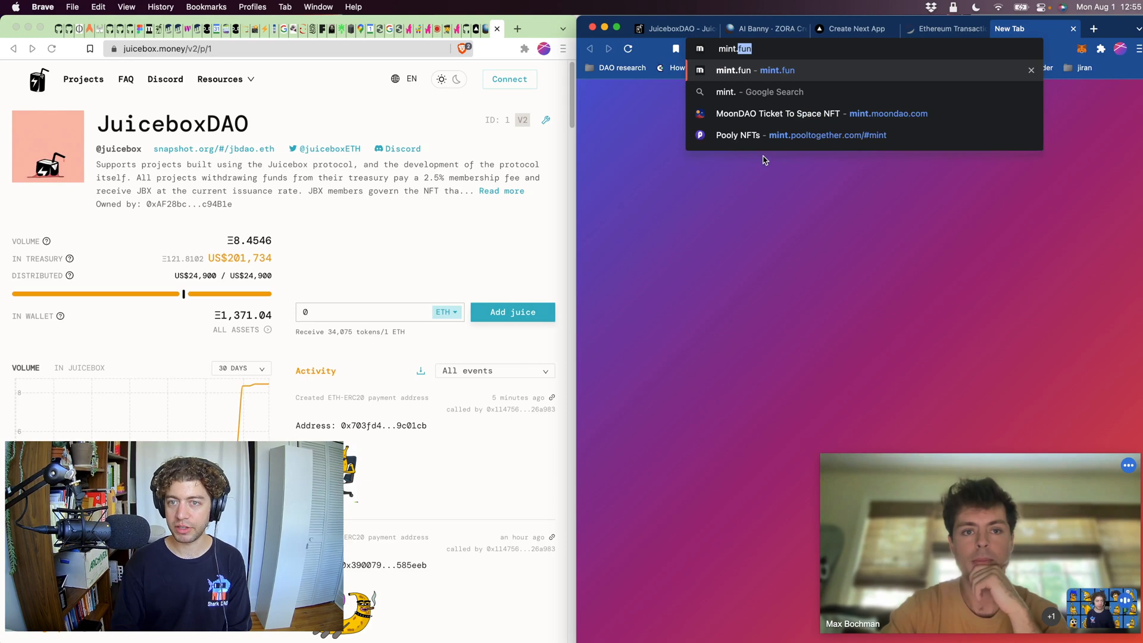
Step: Search mint.fun for the edition by name 'banny'
{"action": "left_click", "coordinate": [734, 70]}
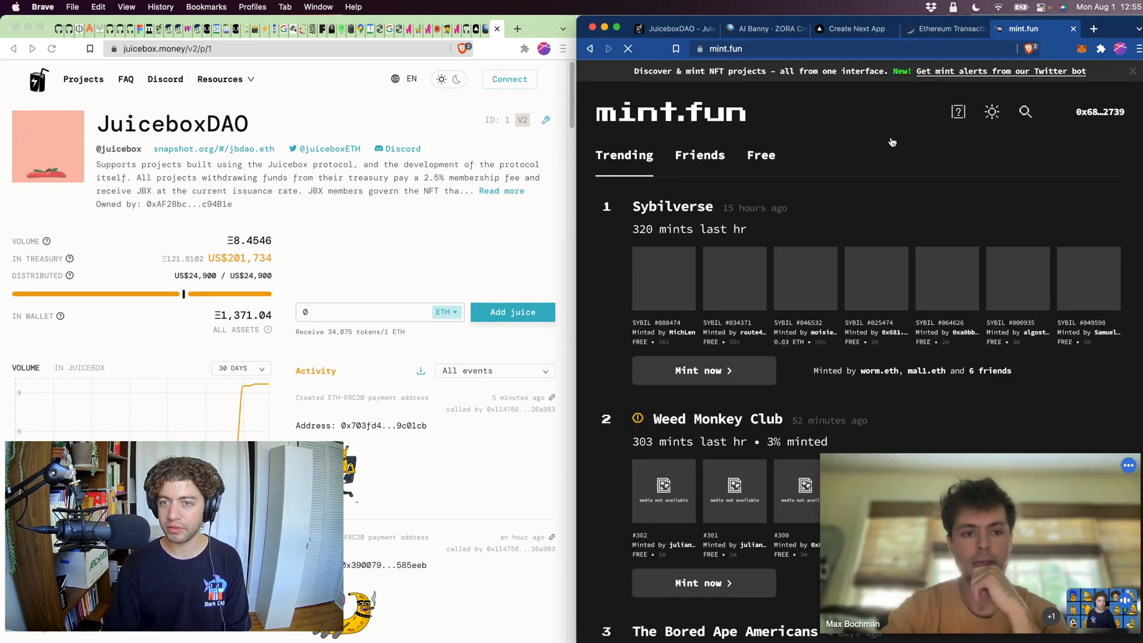
{"action": "type", "text": "banny"}
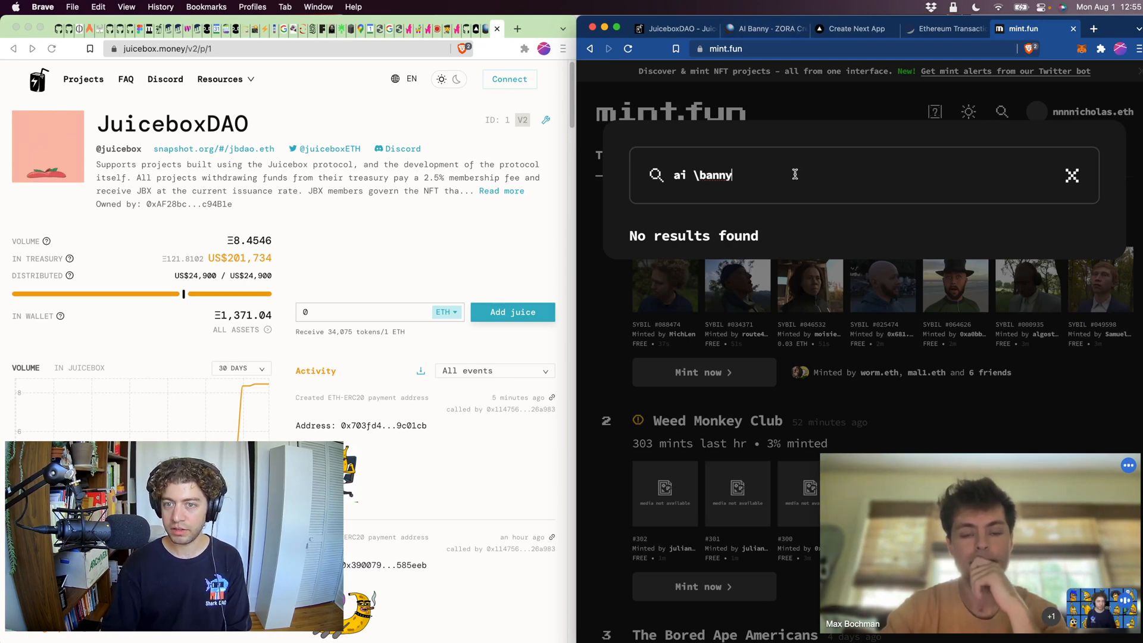
{"action": "left_click", "coordinate": [1072, 175]}
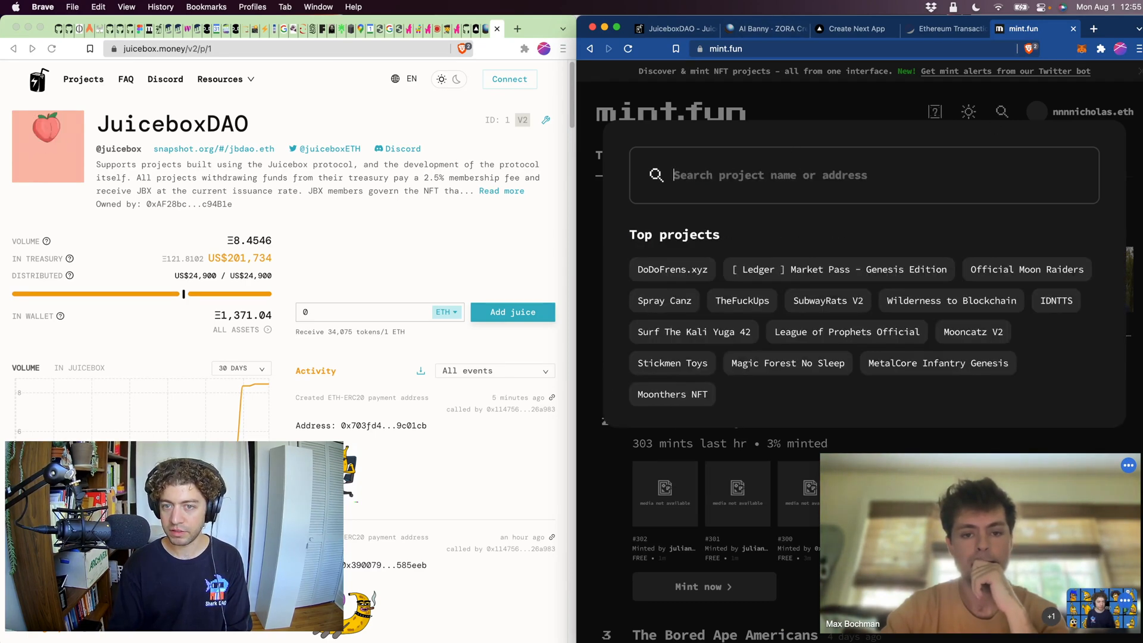
{"action": "type", "text": "banny"}
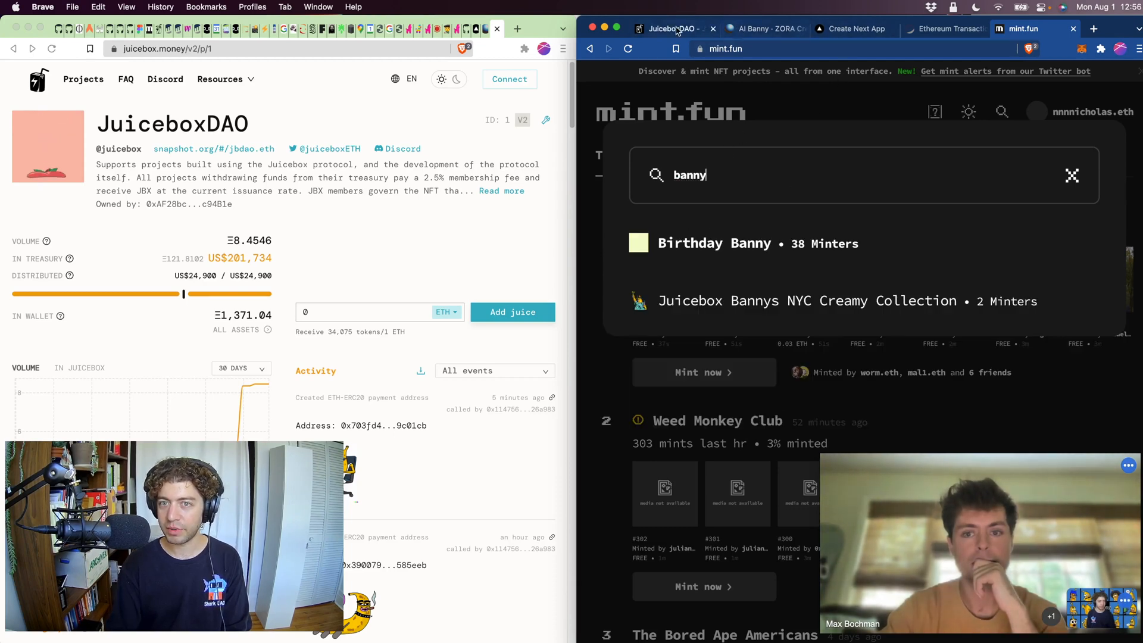
Step: Copy the AI Banny contract address from Etherscan and search it on mint.fun
{"action": "left_click", "coordinate": [767, 29]}
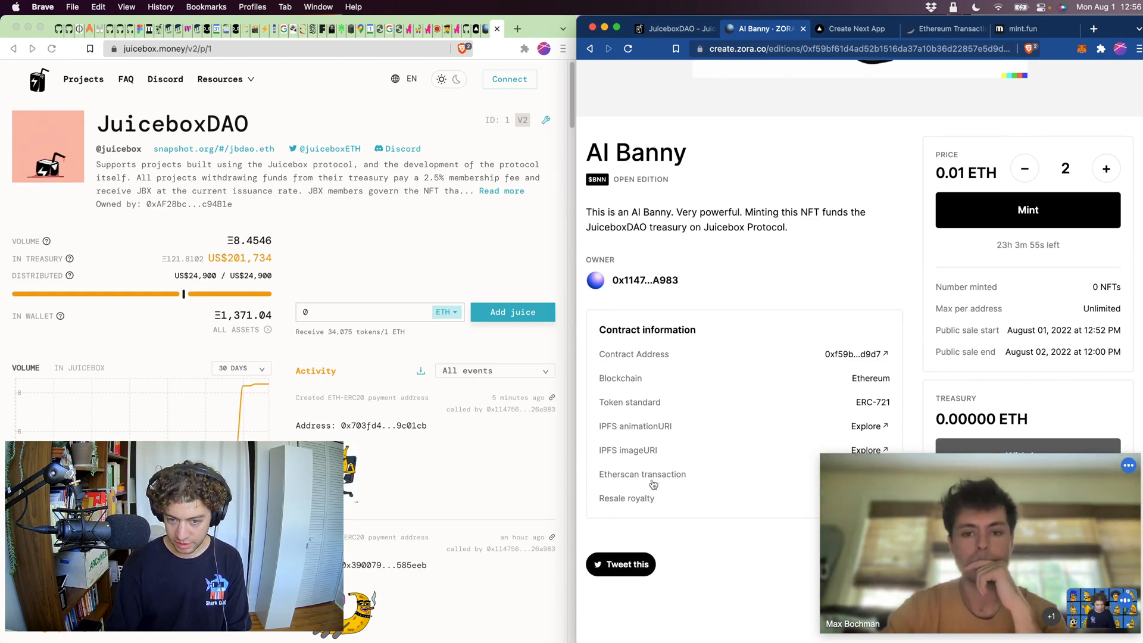
{"action": "left_click", "coordinate": [642, 474]}
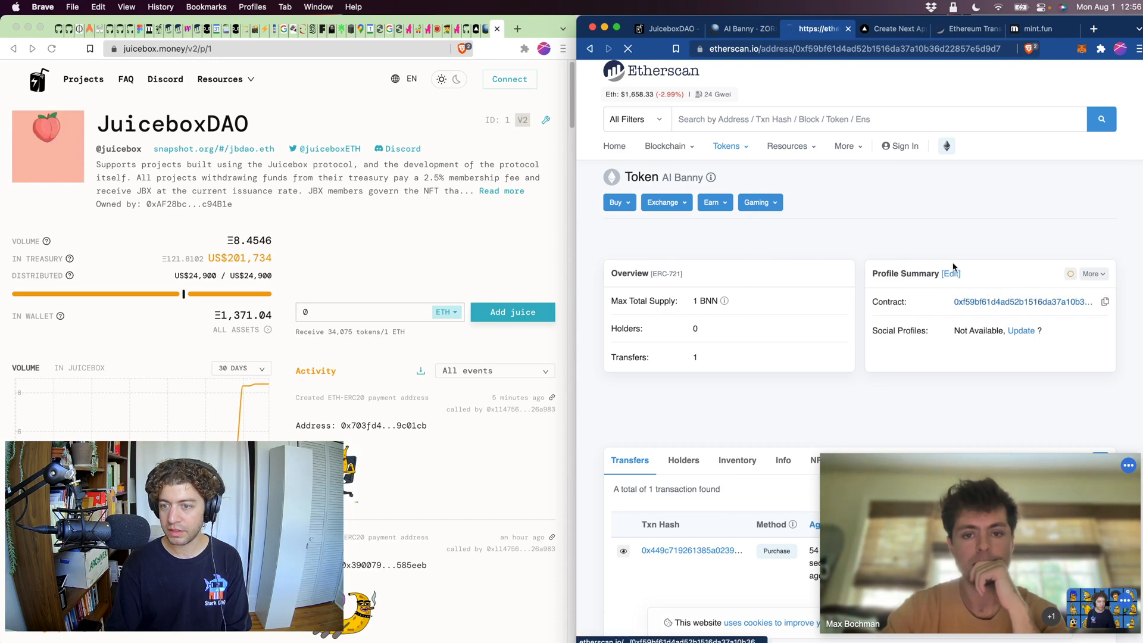
{"action": "left_click", "coordinate": [744, 29]}
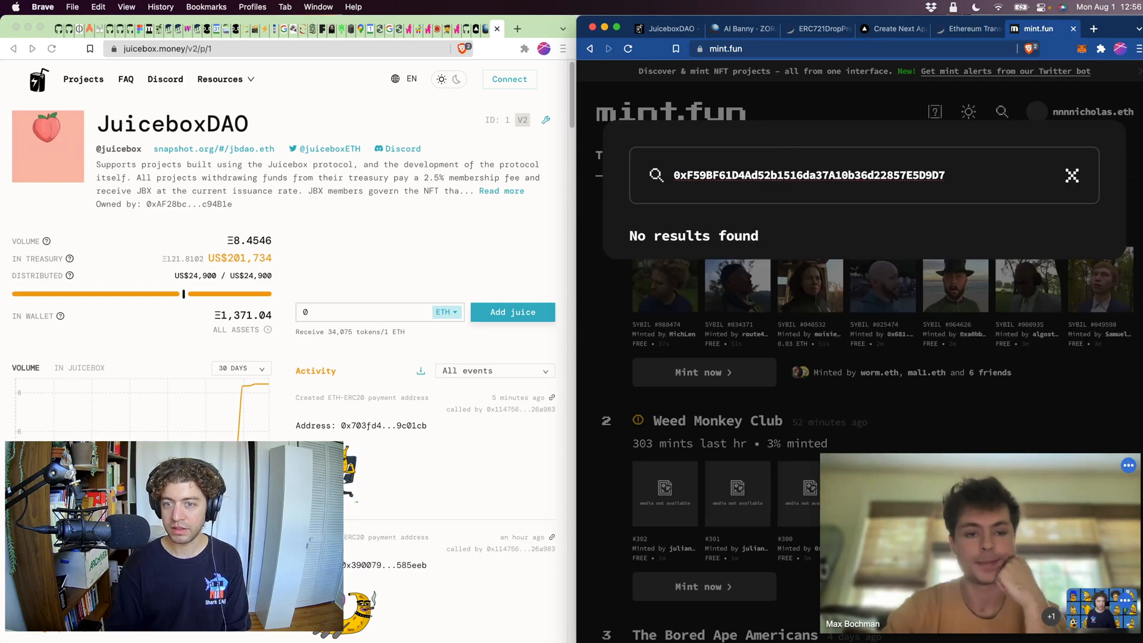
{"action": "left_click", "coordinate": [1072, 172]}
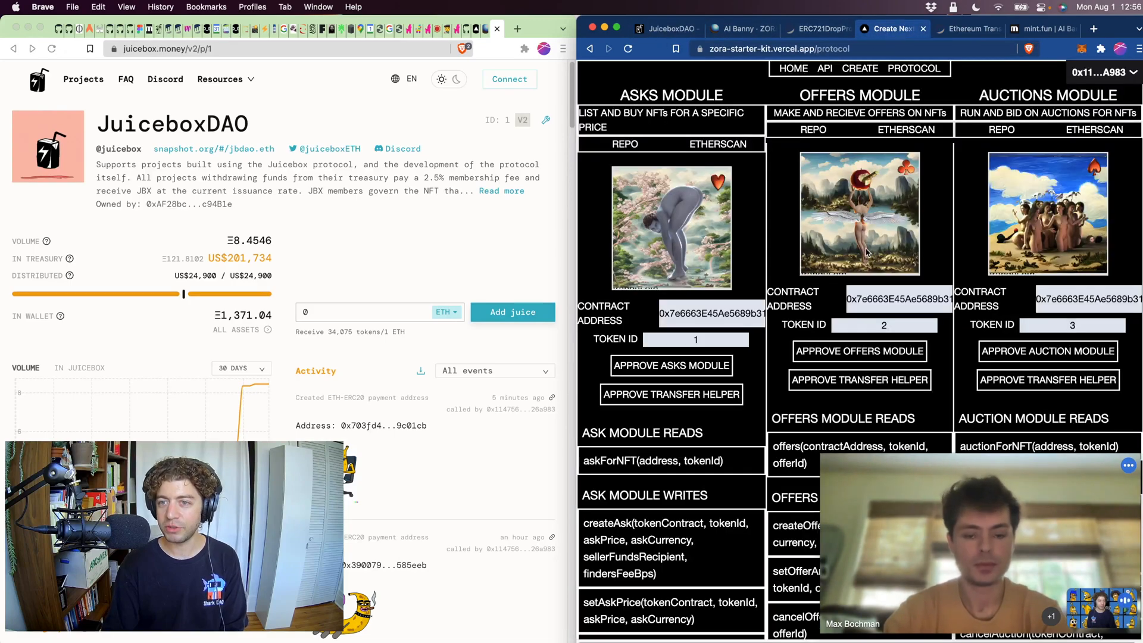
Step: Withdraw the AI Banny edition's 0.00475 ETH treasury with a faster gas setting in MetaMask
{"action": "left_click", "coordinate": [741, 29]}
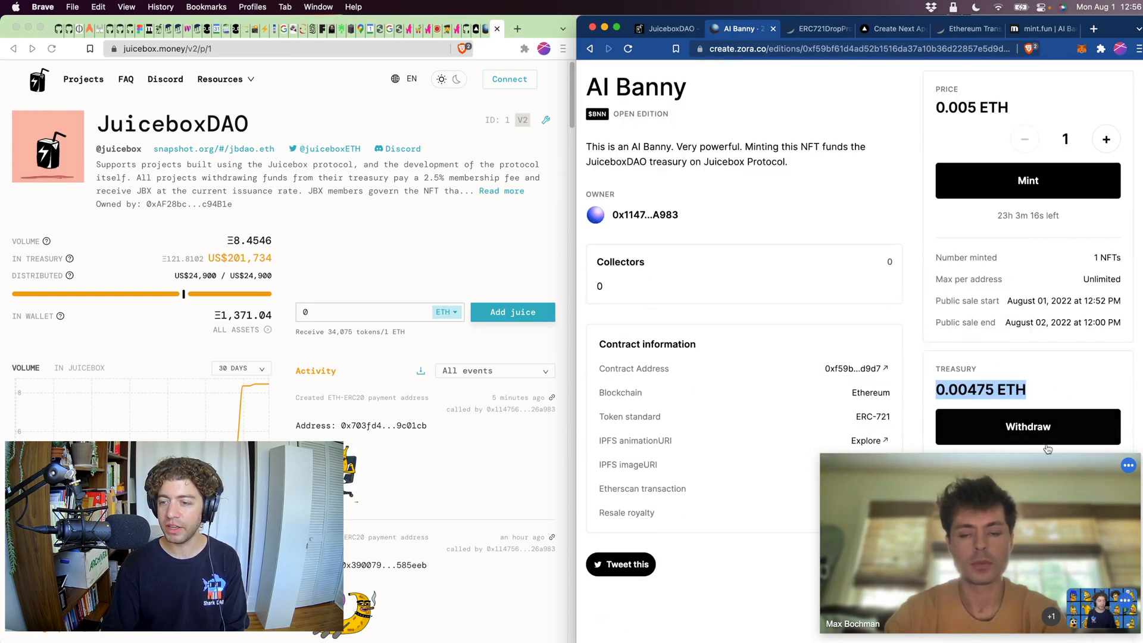
{"action": "left_click", "coordinate": [1028, 427]}
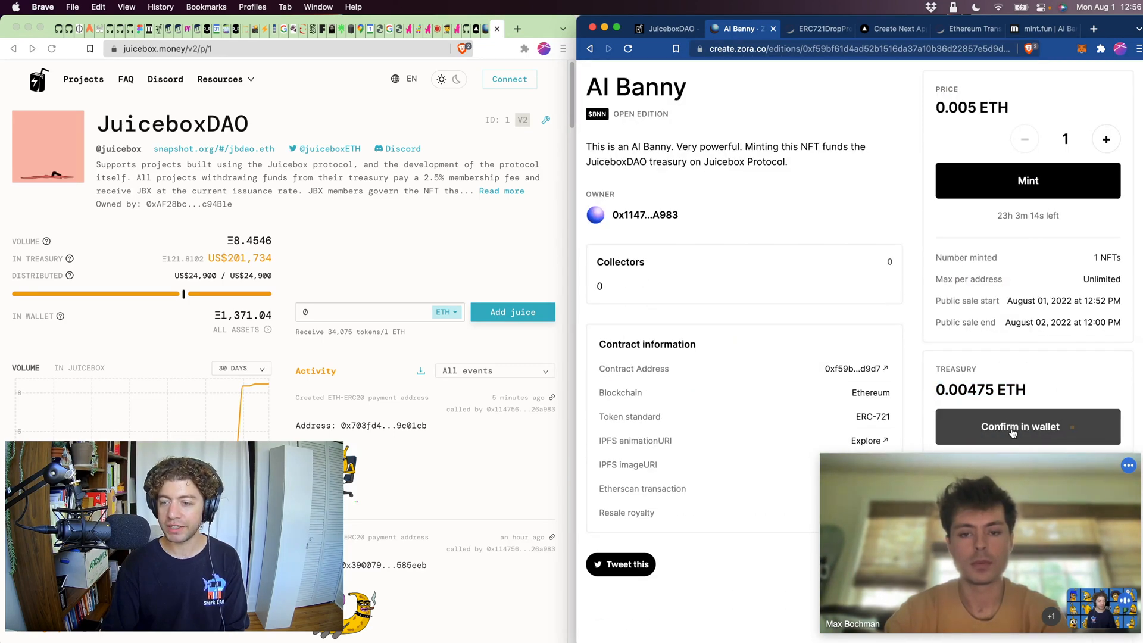
{"action": "left_click", "coordinate": [1021, 426]}
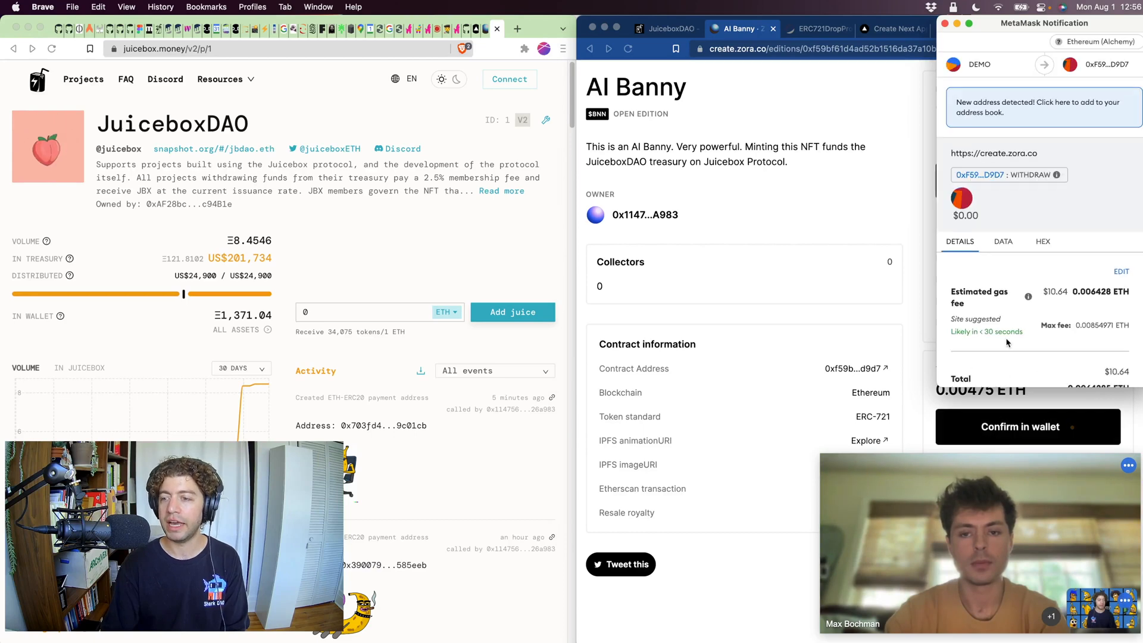
{"action": "scroll", "scroll_direction": "down", "scroll_amount": 3}
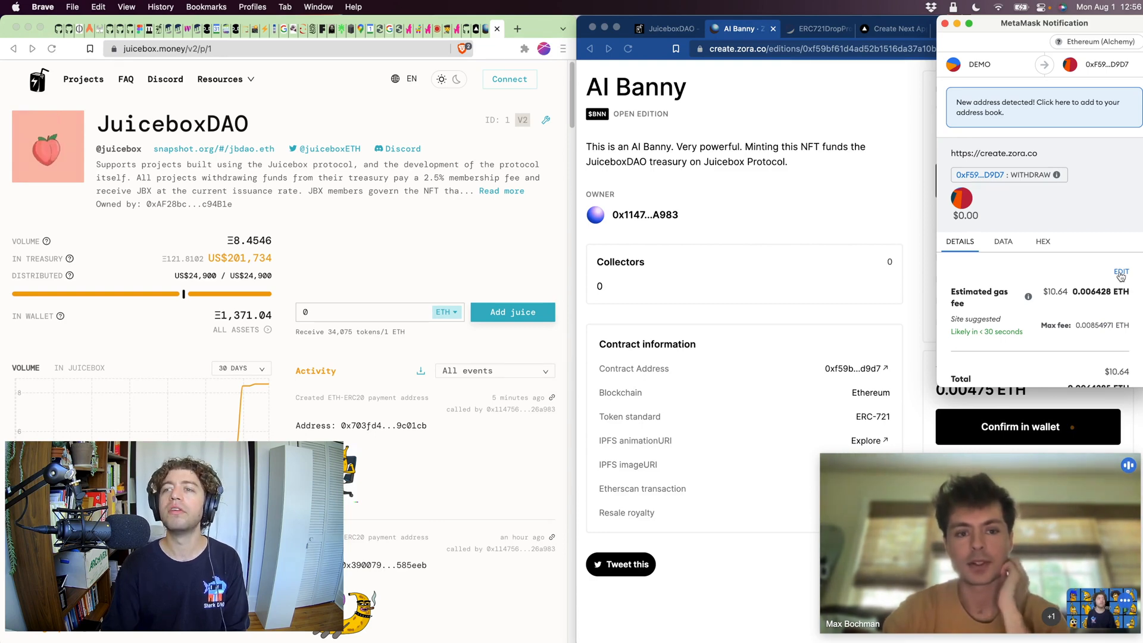
{"action": "left_click", "coordinate": [1121, 272]}
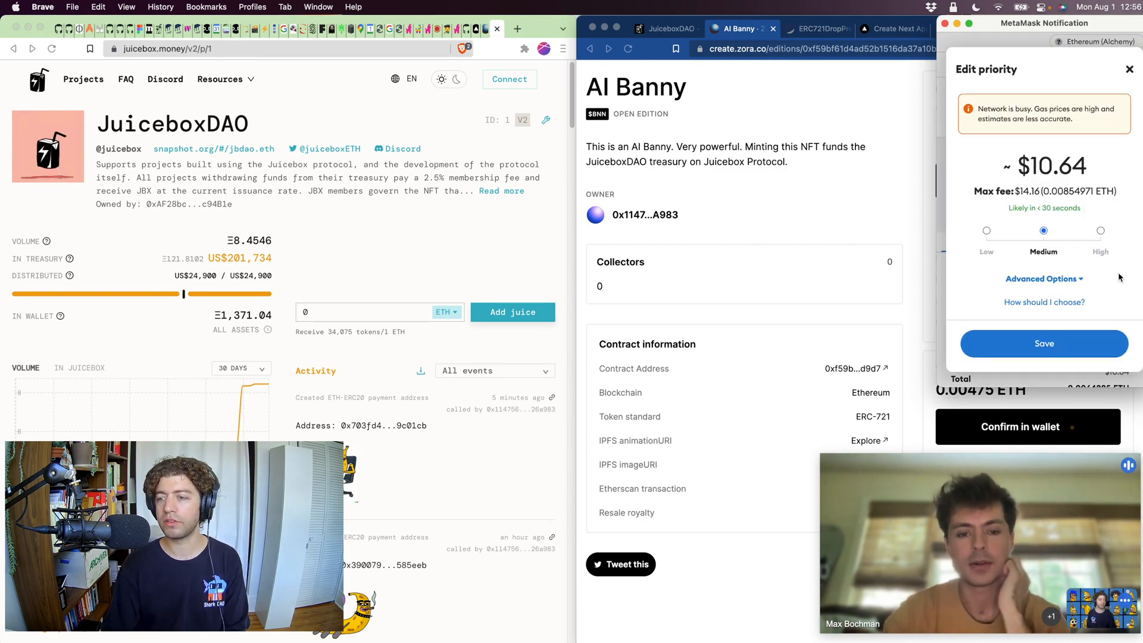
{"action": "left_click", "coordinate": [1045, 343]}
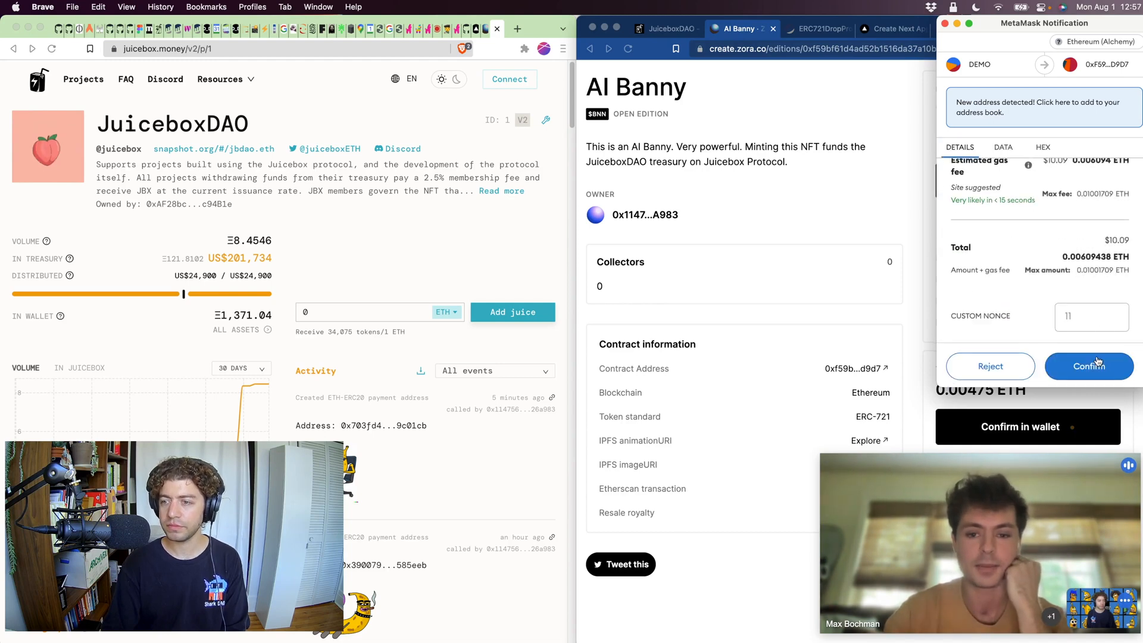
{"action": "left_click", "coordinate": [1088, 367]}
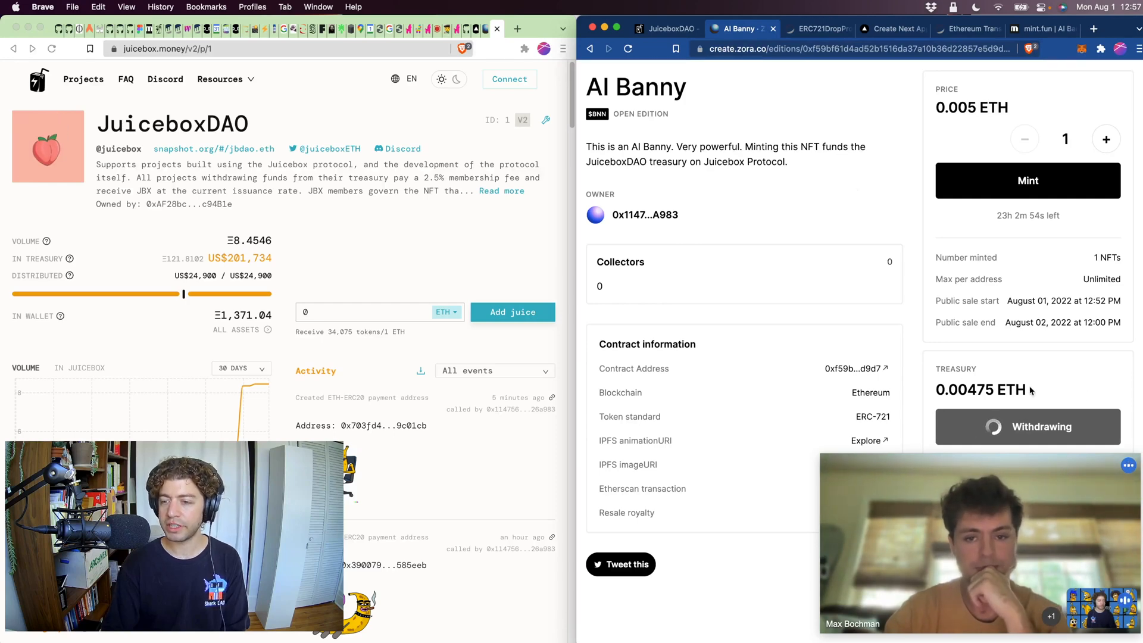
Step: Speed up the pending withdrawal until the treasury shows 0.00000 ETH
{"action": "double_click", "coordinate": [980, 390]}
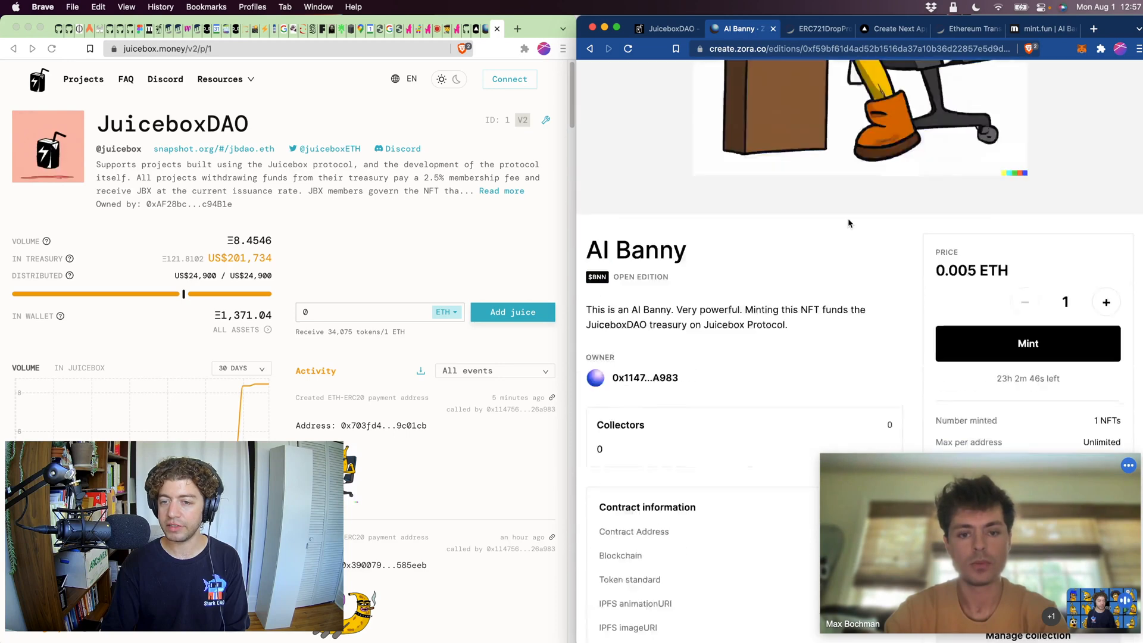
{"action": "scroll", "scroll_direction": "up", "scroll_amount": 3}
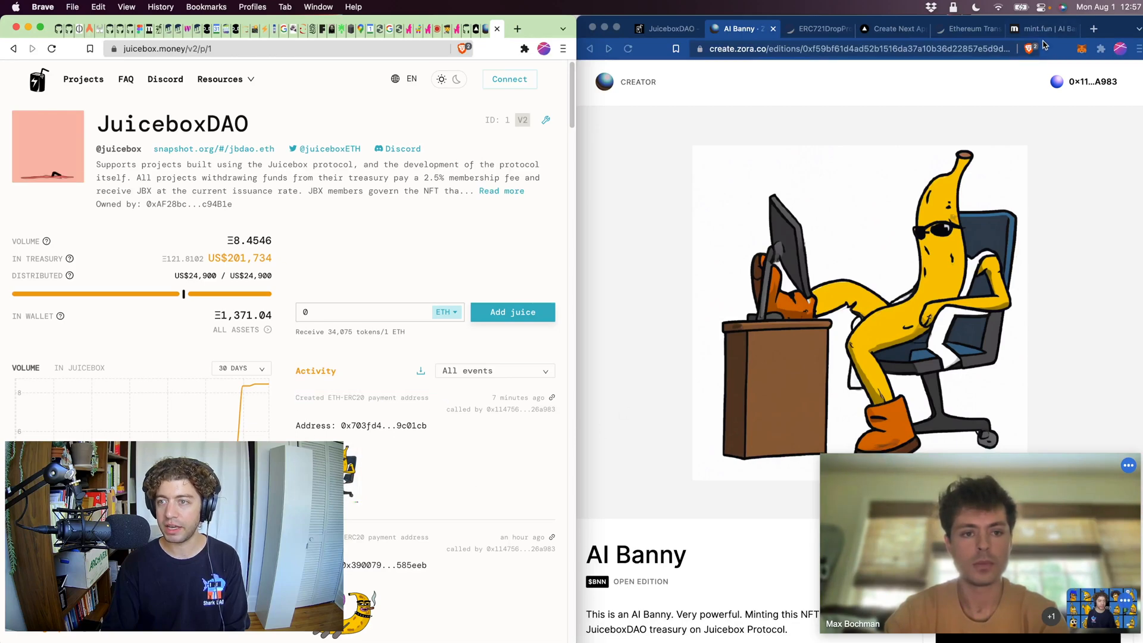
{"action": "left_click", "coordinate": [1068, 49]}
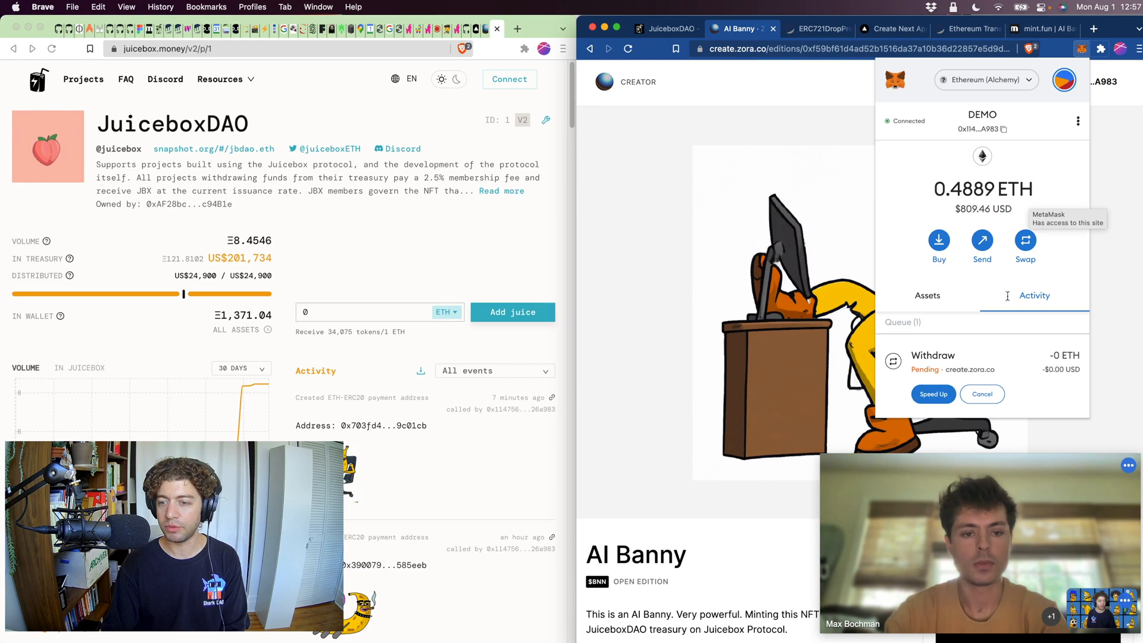
{"action": "left_click", "coordinate": [933, 395]}
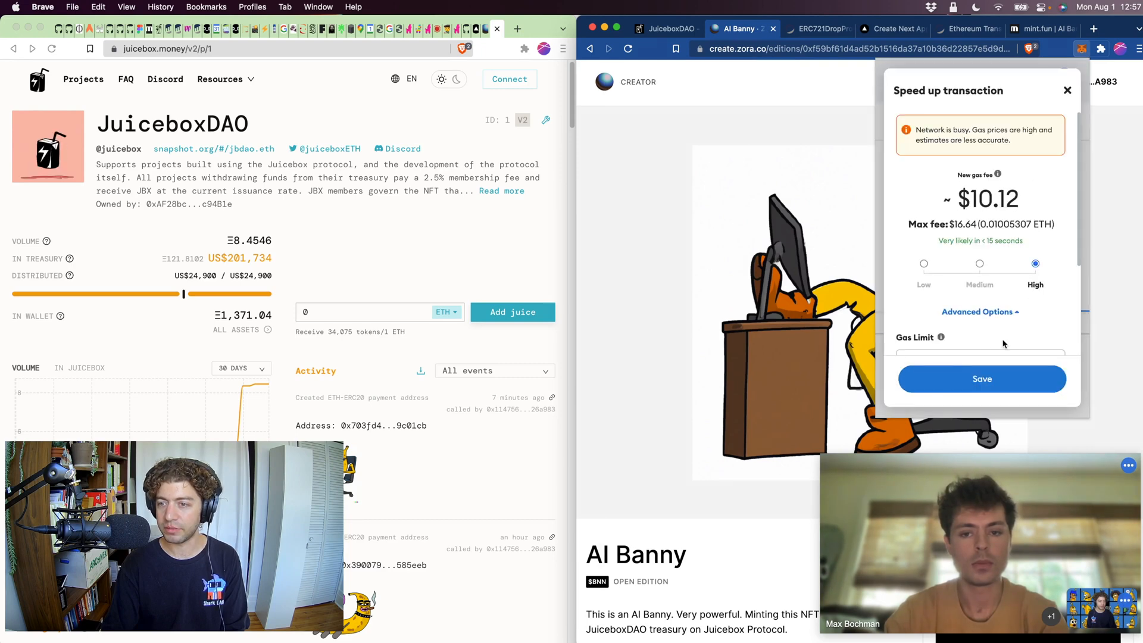
{"action": "left_click", "coordinate": [979, 312]}
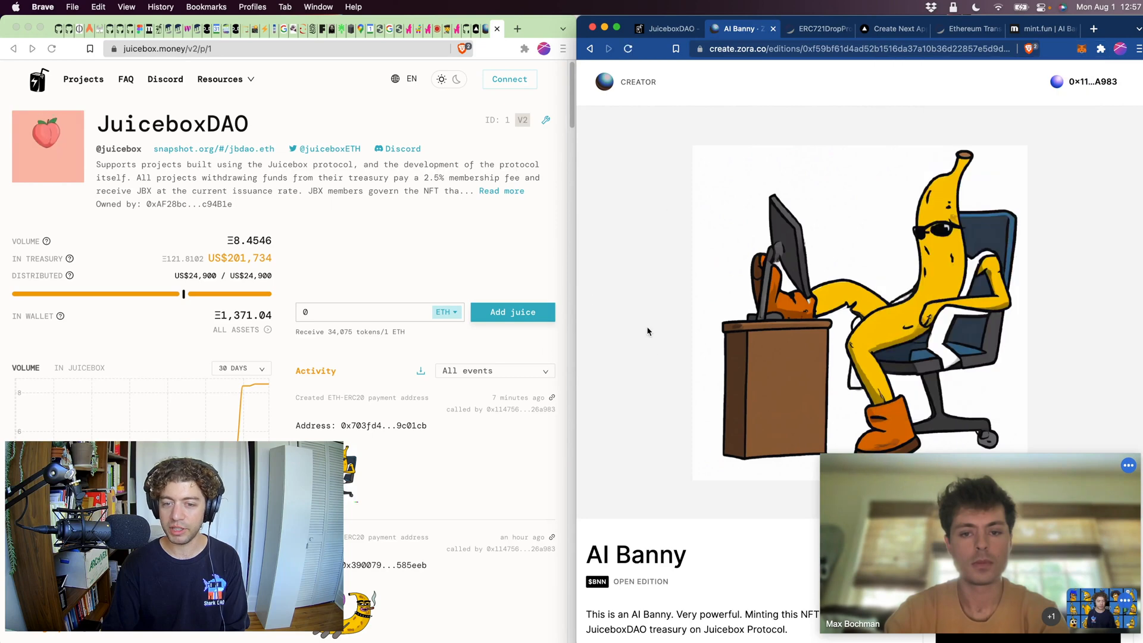
{"action": "scroll", "scroll_direction": "down", "scroll_amount": 3}
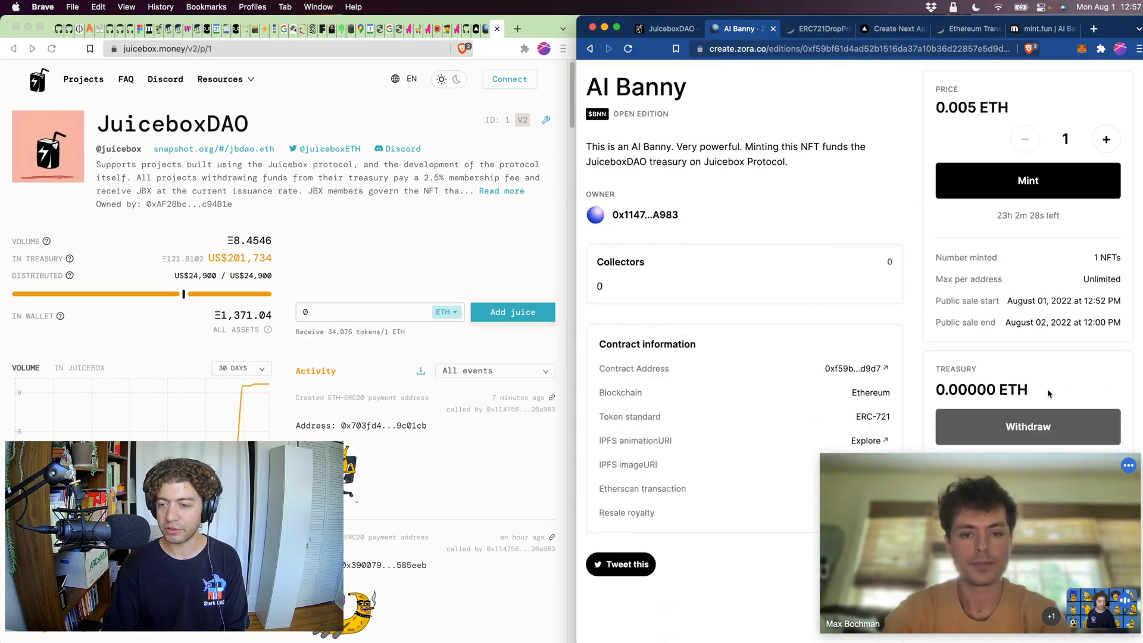